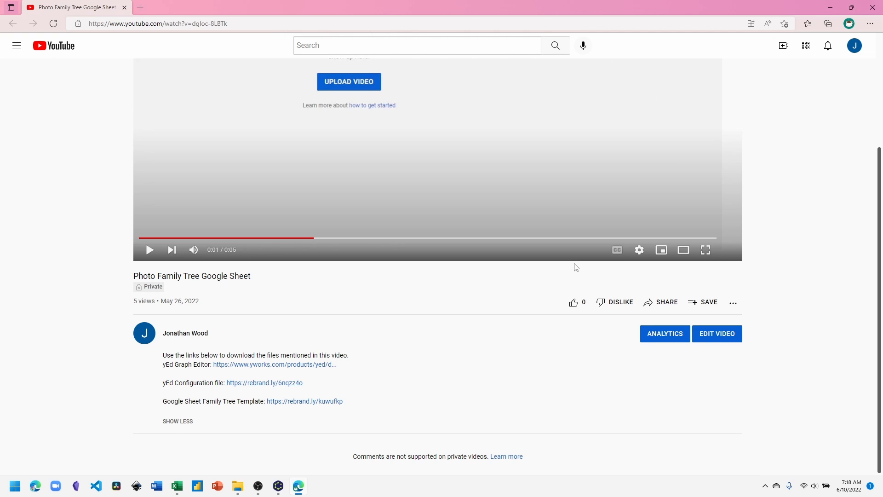
Follow the description link to the yWorks yEd page and scroll to the yEd 3.22 downloads.
{"action": "scroll", "scroll_direction": "up", "scroll_amount": 3}
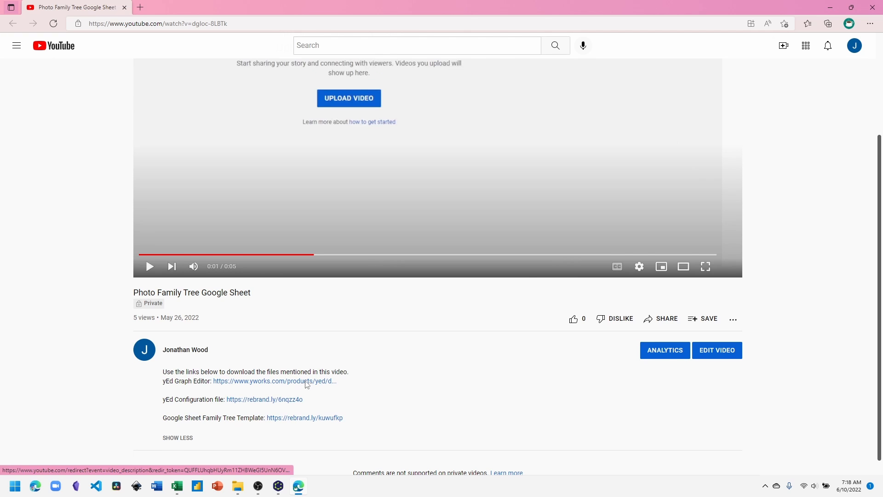
{"action": "left_click", "coordinate": [274, 381]}
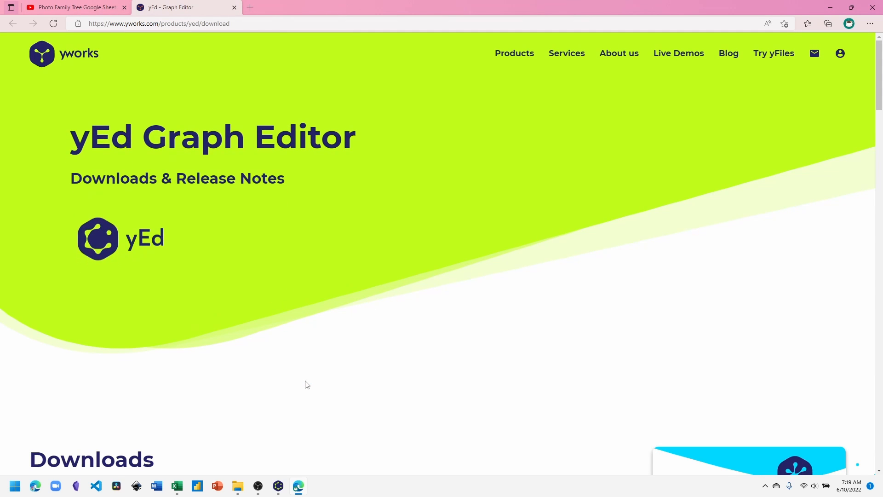
{"action": "scroll", "scroll_direction": "down", "scroll_amount": 3}
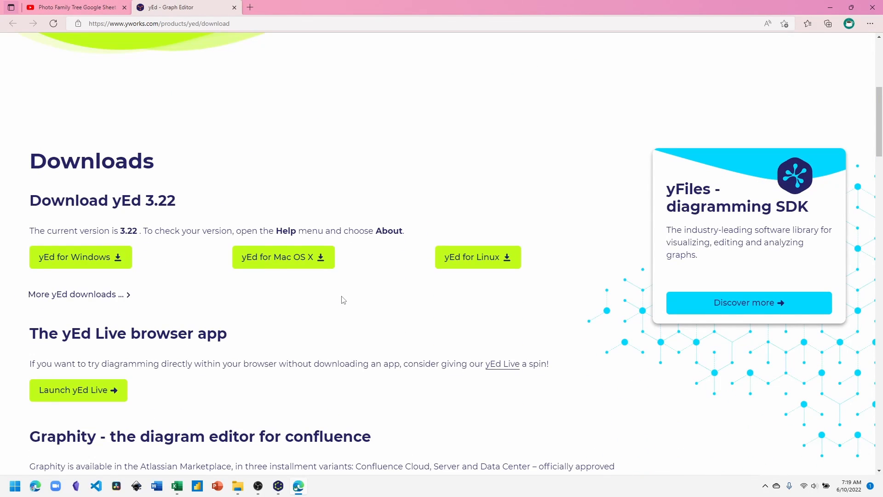
{"action": "mouse_move", "coordinate": [122, 269]}
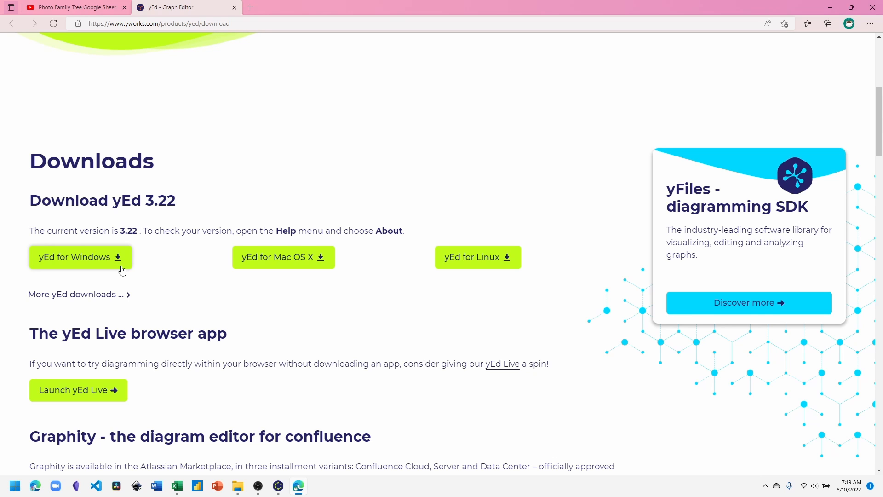
{"action": "mouse_move", "coordinate": [193, 106]}
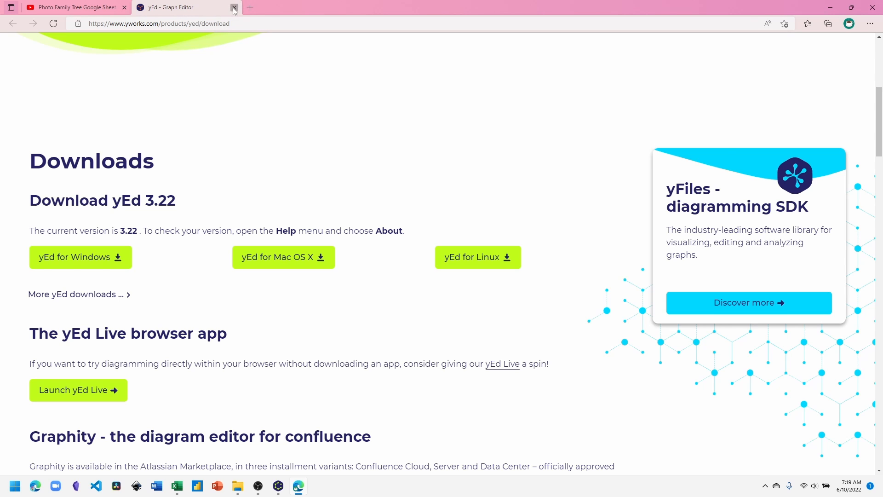
Close the yWorks tab, download the yEd configuration .cnfx file, and launch yEd.
{"action": "left_click", "coordinate": [233, 7]}
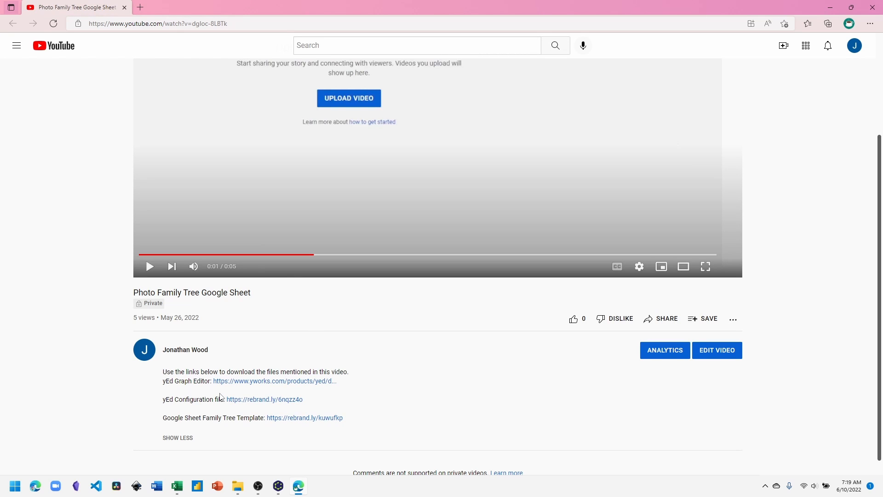
{"action": "mouse_move", "coordinate": [264, 398]}
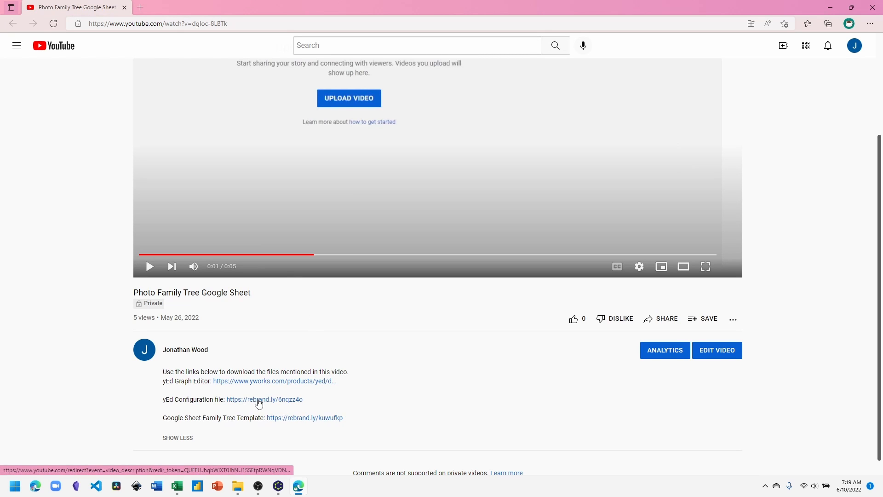
{"action": "left_click", "coordinate": [827, 23]}
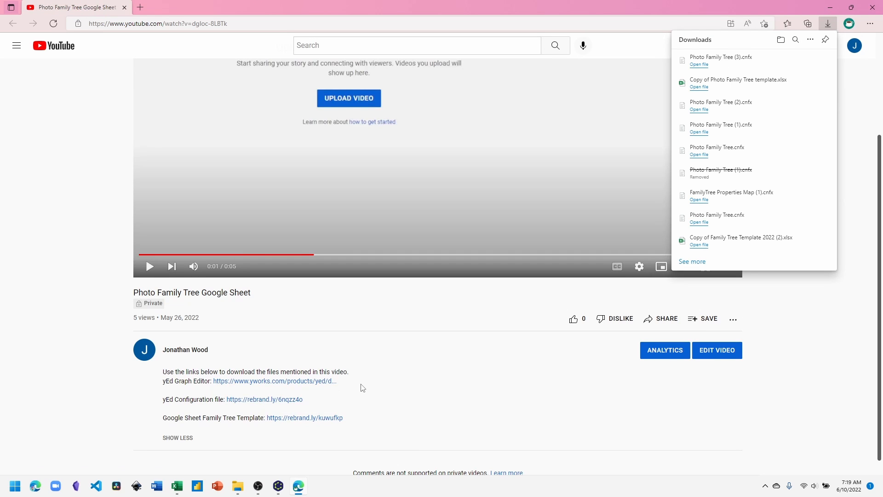
{"action": "left_click", "coordinate": [277, 486]}
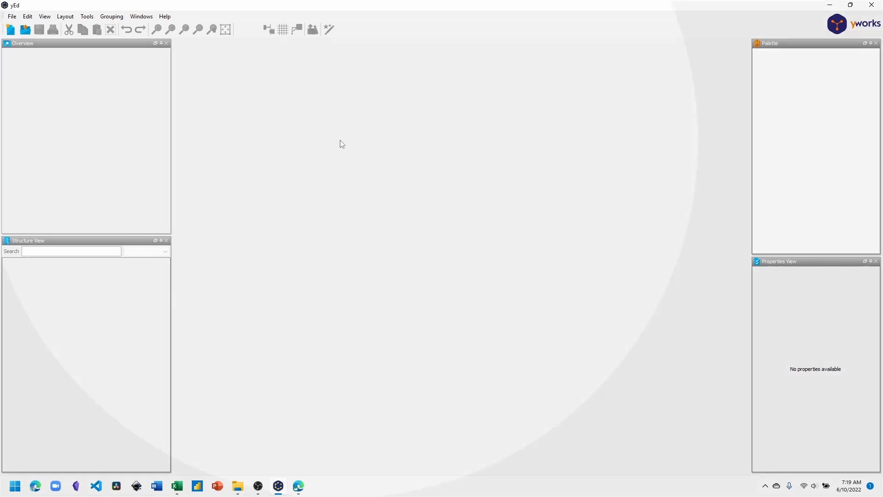
Open the Properties Mapper from the Edit menu and browse to Downloads for import.
{"action": "left_click", "coordinate": [27, 16]}
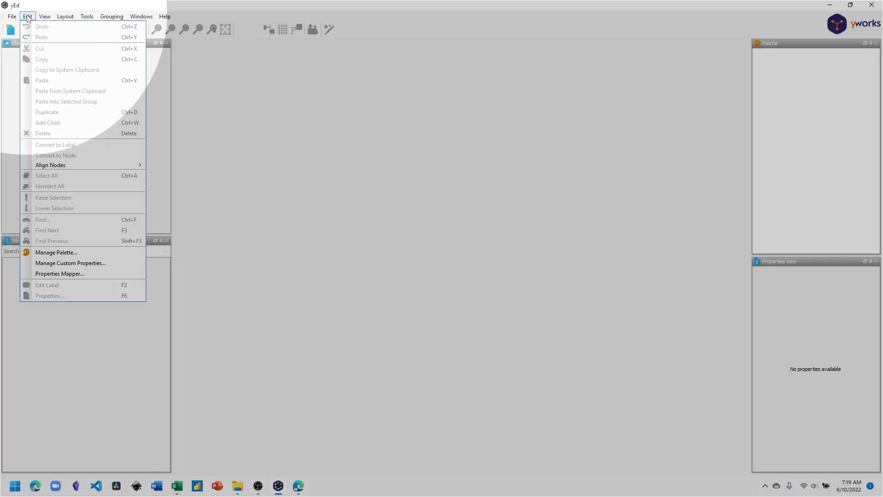
{"action": "mouse_move", "coordinate": [59, 273]}
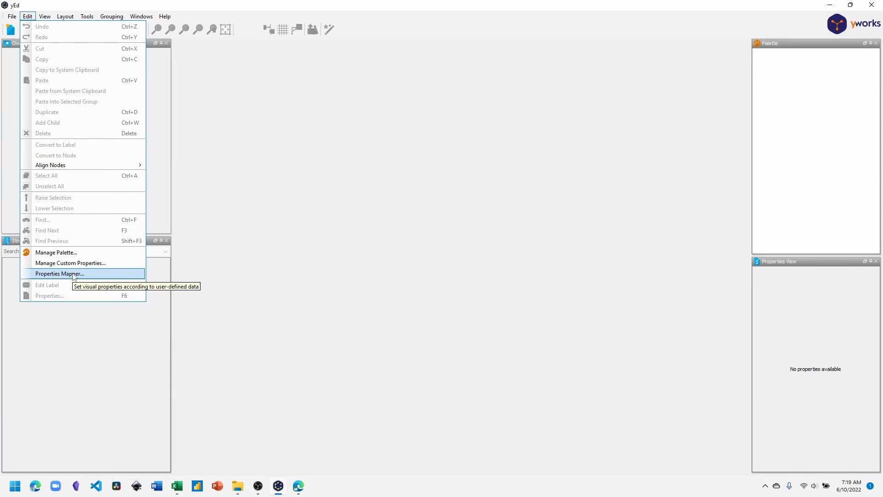
{"action": "left_click", "coordinate": [60, 273]}
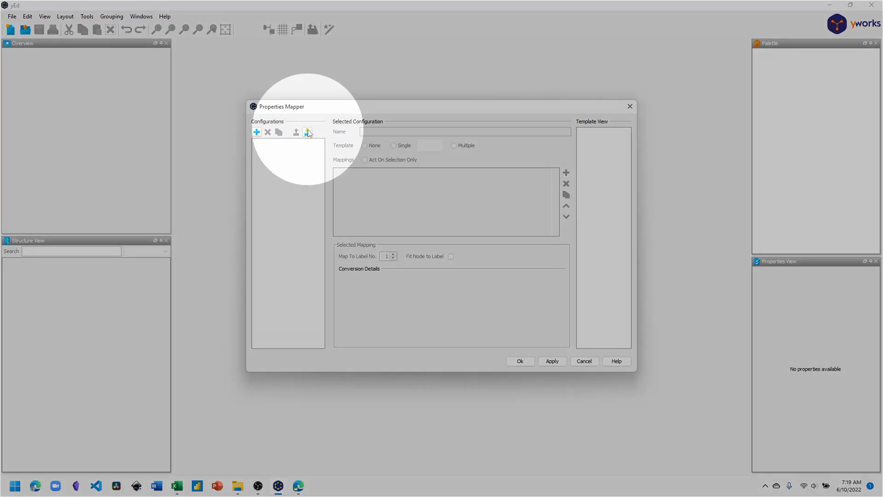
{"action": "mouse_move", "coordinate": [307, 132]}
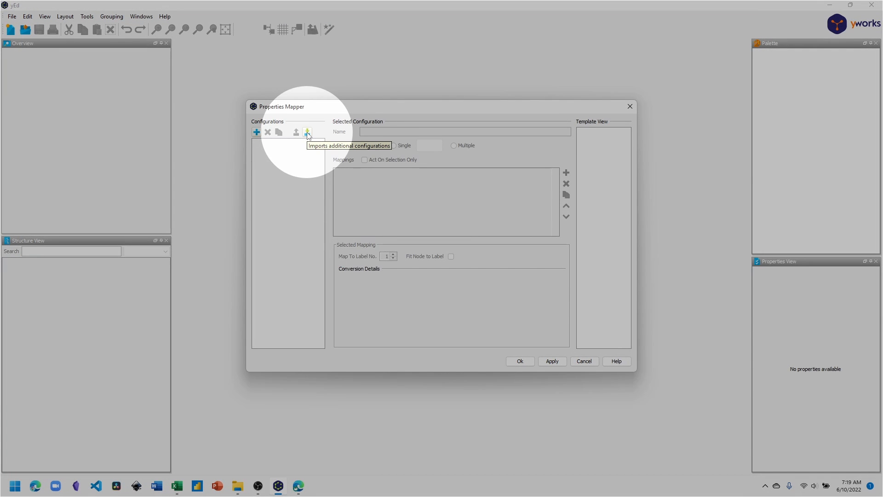
{"action": "left_click", "coordinate": [306, 132]}
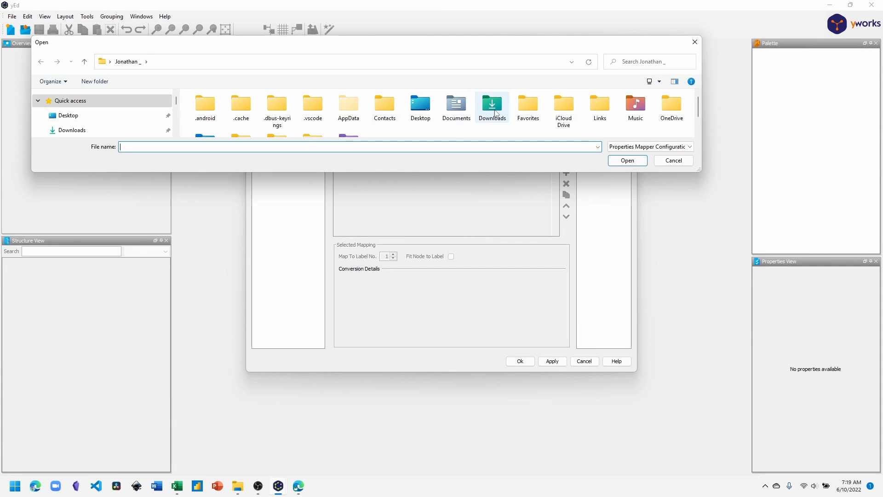
{"action": "double_click", "coordinate": [491, 105]}
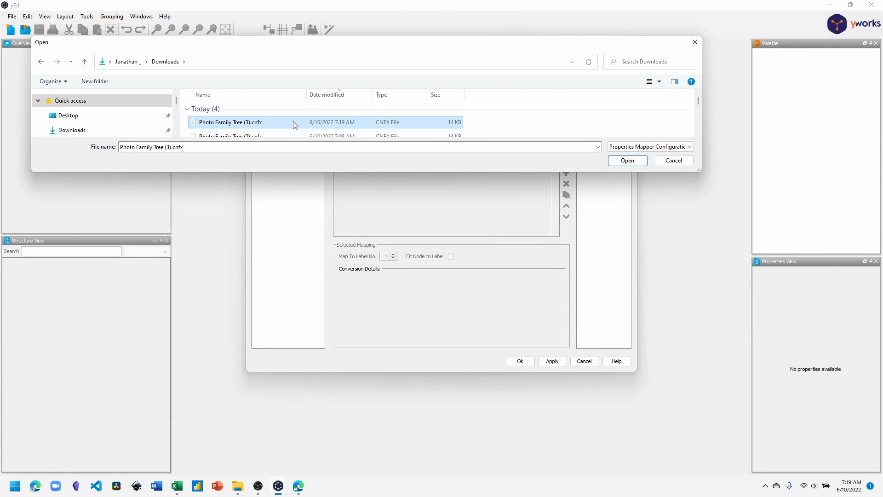
{"action": "mouse_move", "coordinate": [595, 153]}
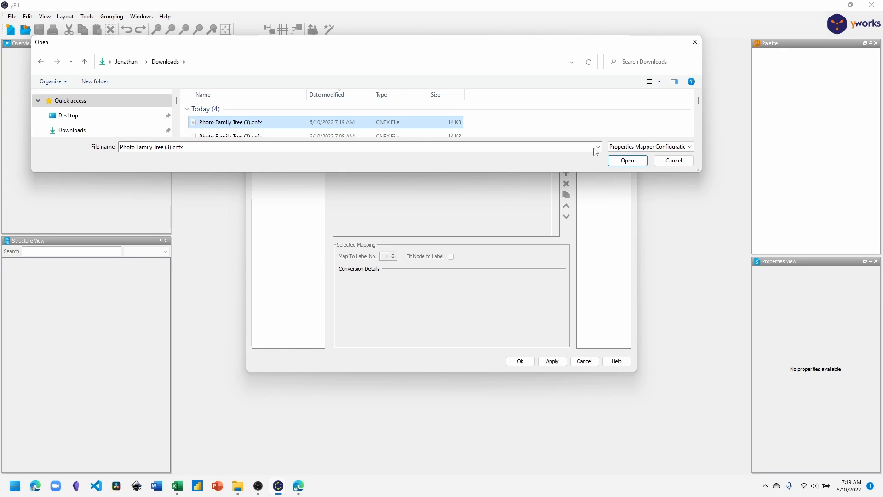
{"action": "mouse_move", "coordinate": [617, 156]}
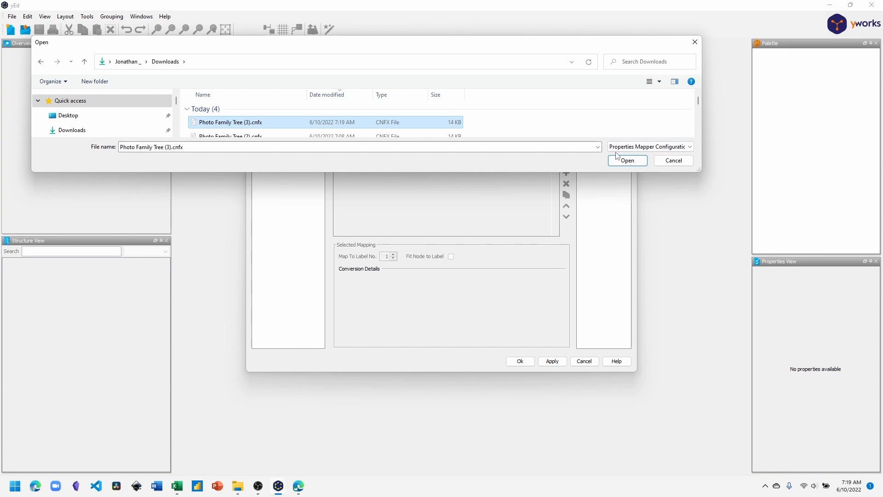
Import 'Photo Family Tree (3).cnfx', select its Node configuration, and confirm with Ok.
{"action": "left_click", "coordinate": [627, 161]}
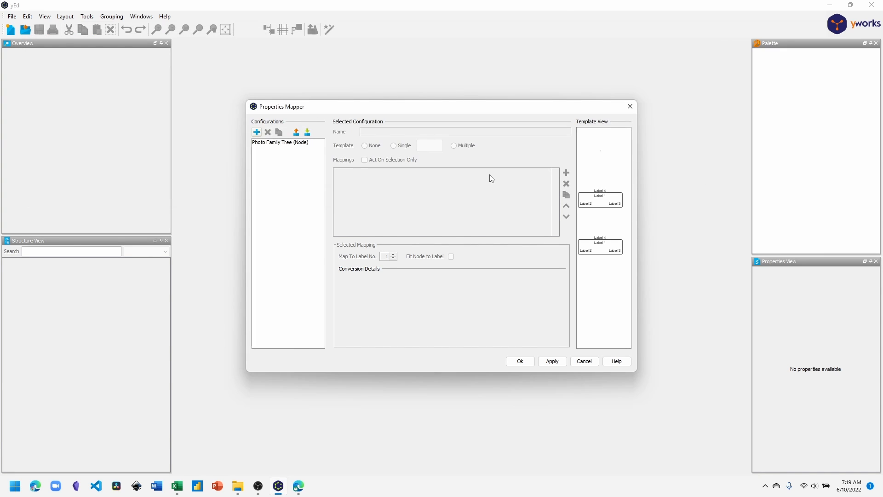
{"action": "mouse_move", "coordinate": [283, 146]}
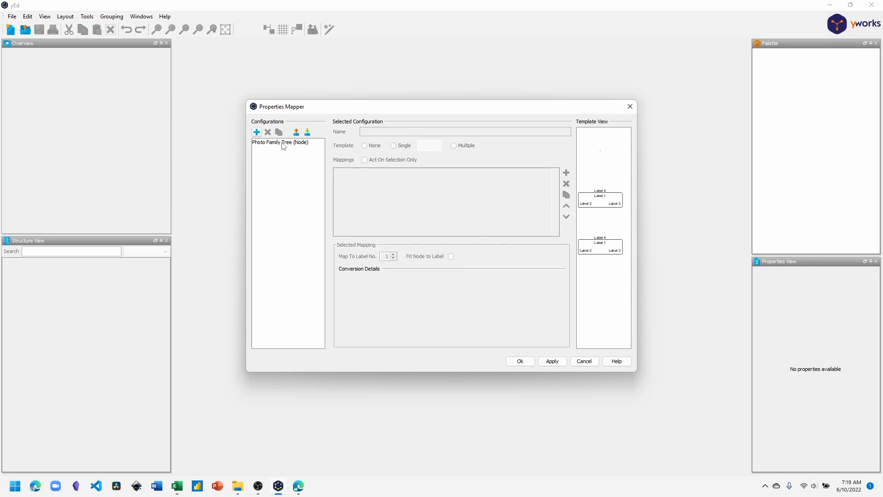
{"action": "left_click", "coordinate": [280, 142]}
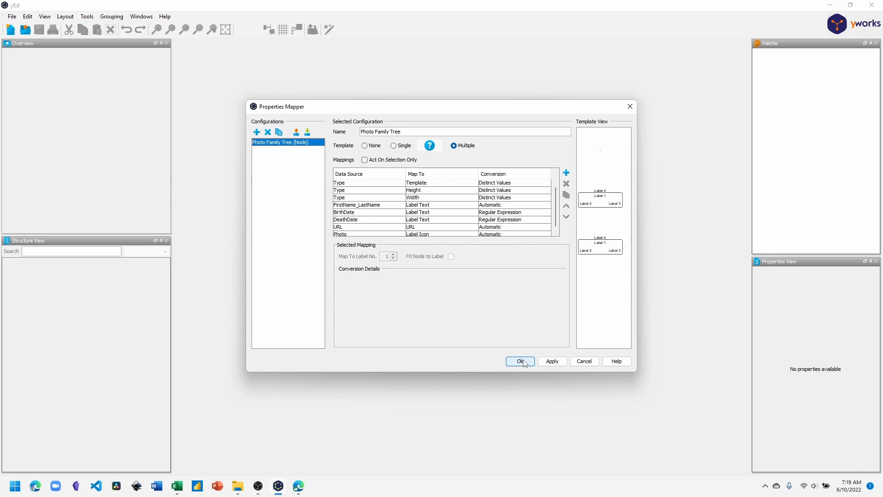
{"action": "left_click", "coordinate": [518, 361]}
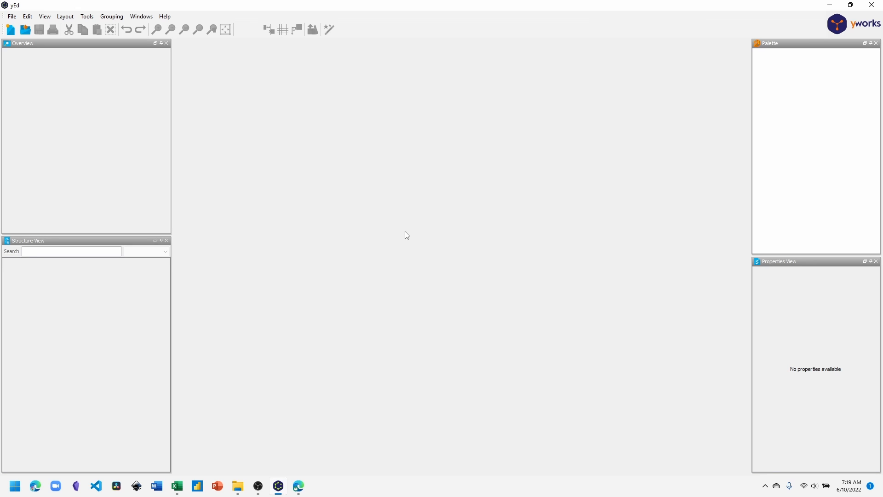
Open the Google Sheet Family Tree Template link from YouTube and choose Make a copy.
{"action": "left_click", "coordinate": [35, 488]}
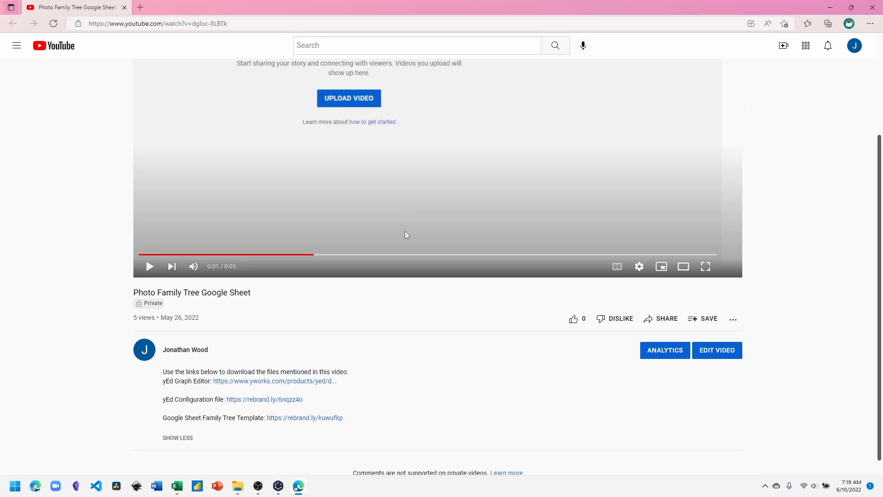
{"action": "mouse_move", "coordinate": [216, 418]}
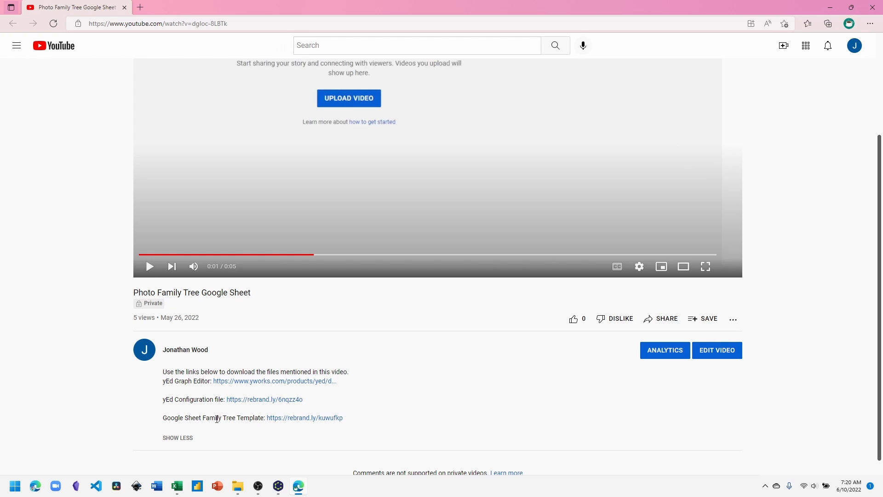
{"action": "left_click", "coordinate": [303, 417]}
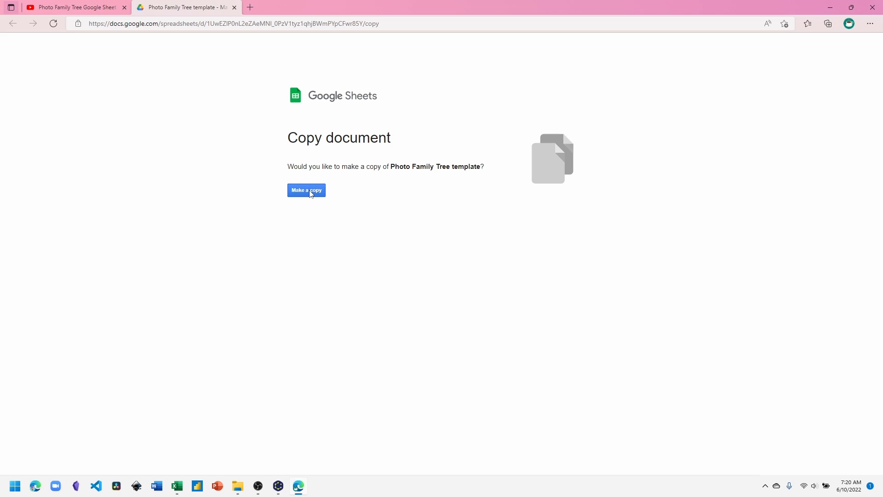
{"action": "left_click", "coordinate": [306, 189]}
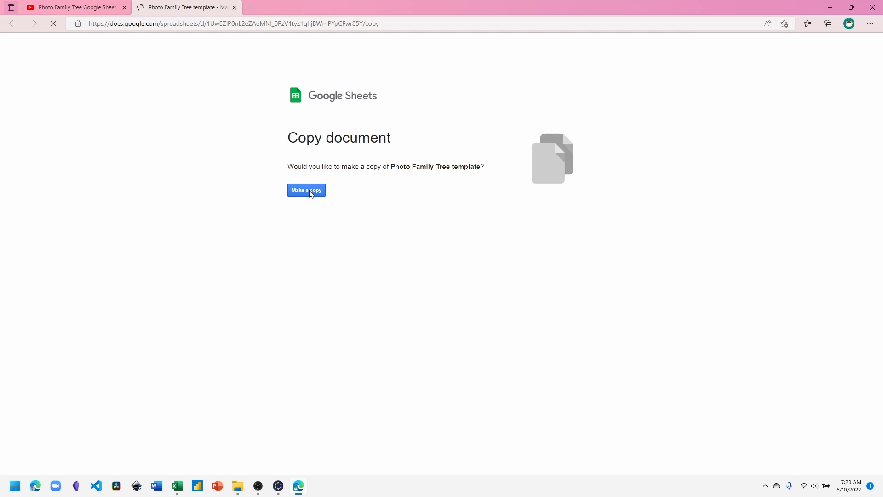
In the copied sheet, paste the sample family rows starting at cell A2.
{"action": "left_click", "coordinate": [306, 190]}
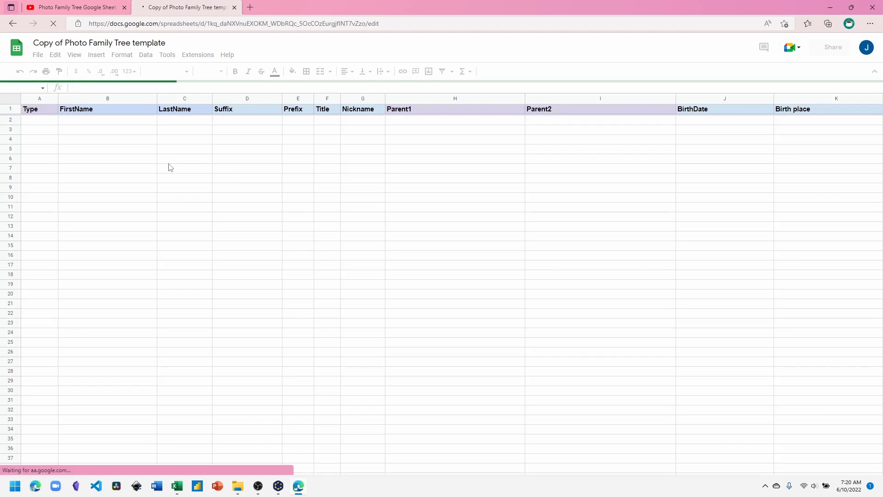
{"action": "left_click", "coordinate": [107, 120]}
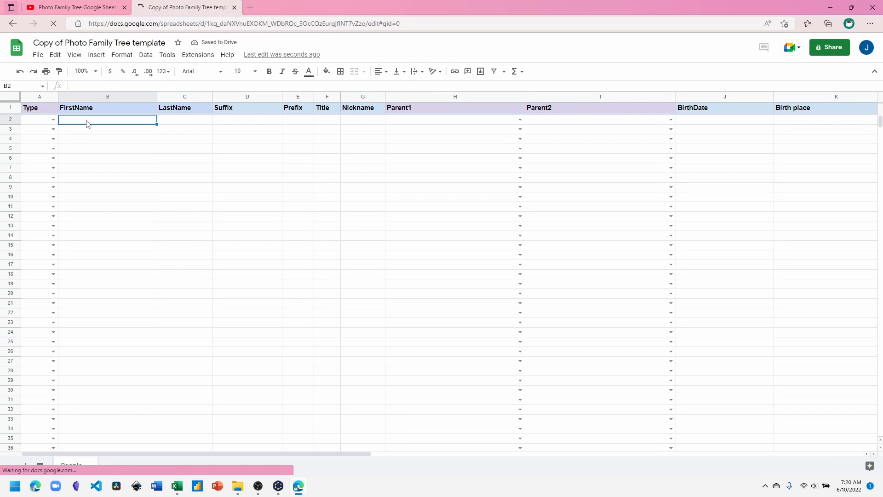
{"action": "left_click", "coordinate": [39, 120]}
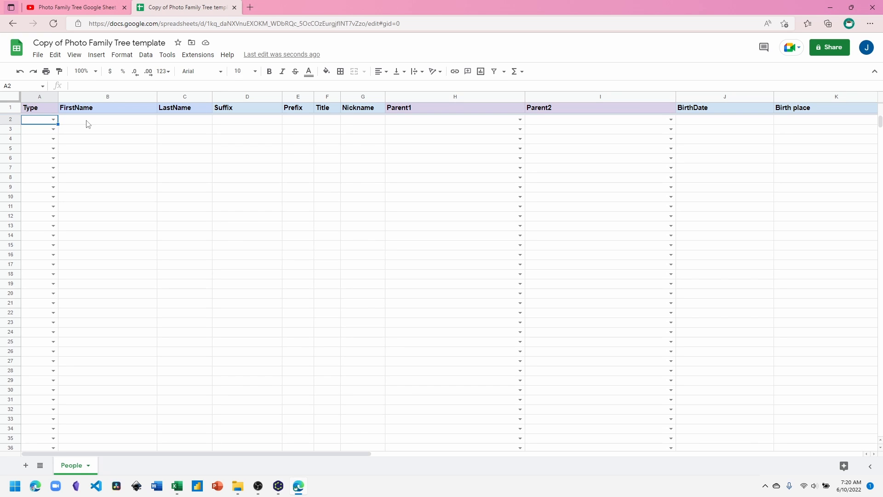
{"action": "key", "text": "ctrl+v"}
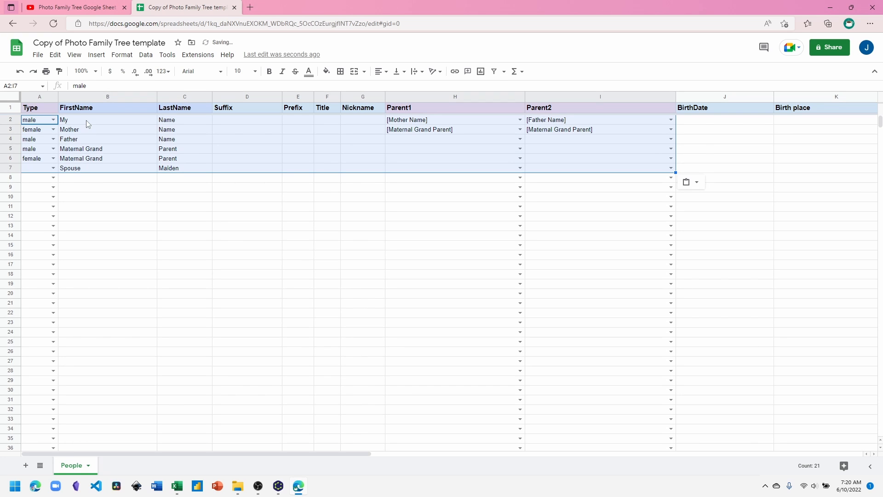
Set the Spouse row's Type to female.
{"action": "left_click", "coordinate": [107, 119]}
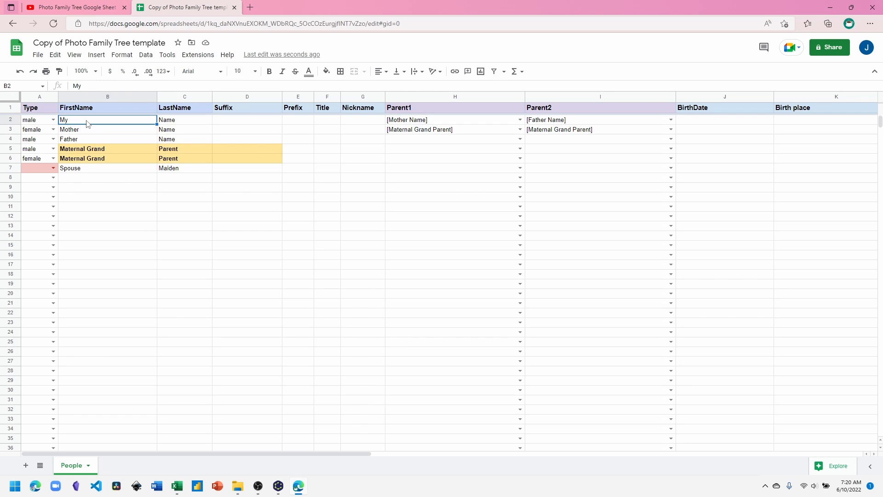
{"action": "mouse_move", "coordinate": [98, 160]}
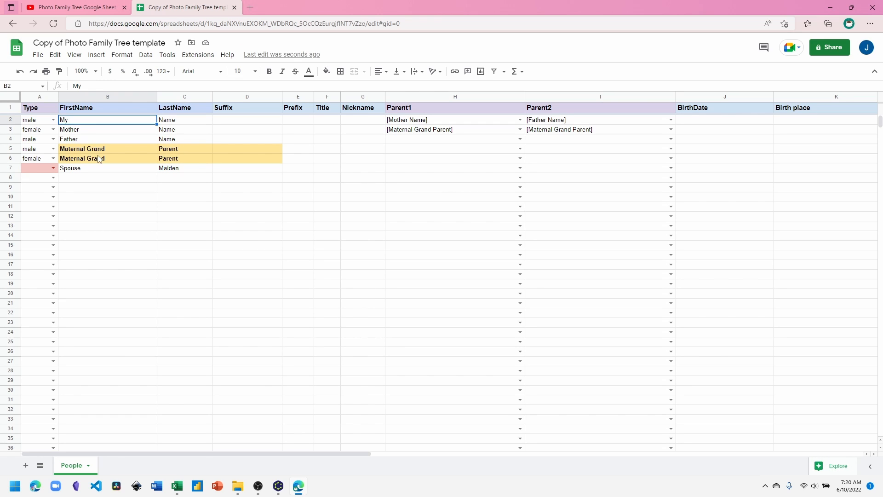
{"action": "mouse_move", "coordinate": [82, 174]}
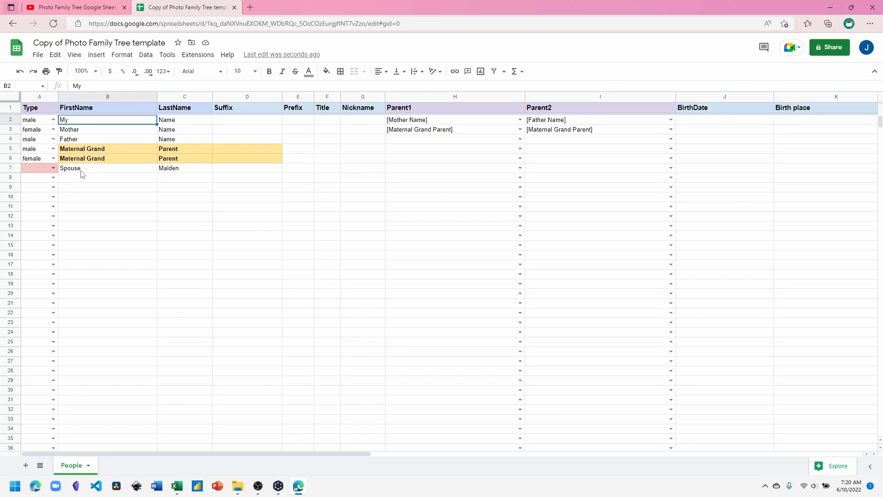
{"action": "mouse_move", "coordinate": [33, 176]}
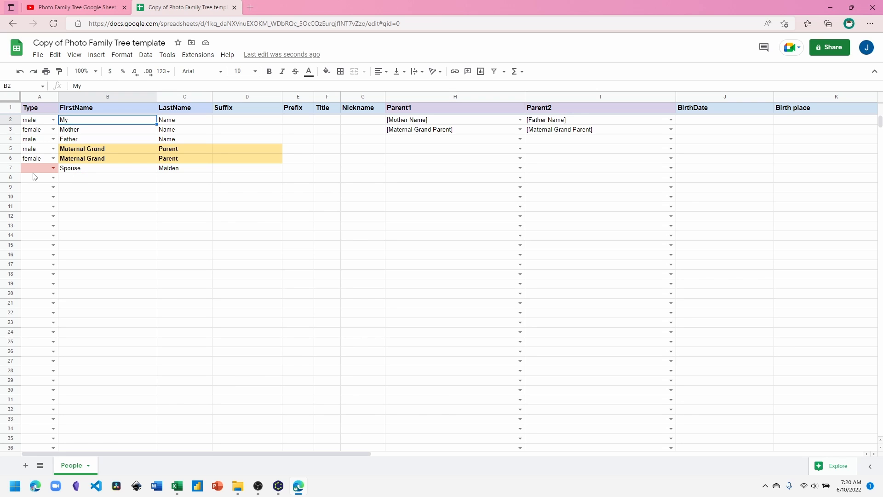
{"action": "mouse_move", "coordinate": [48, 171]}
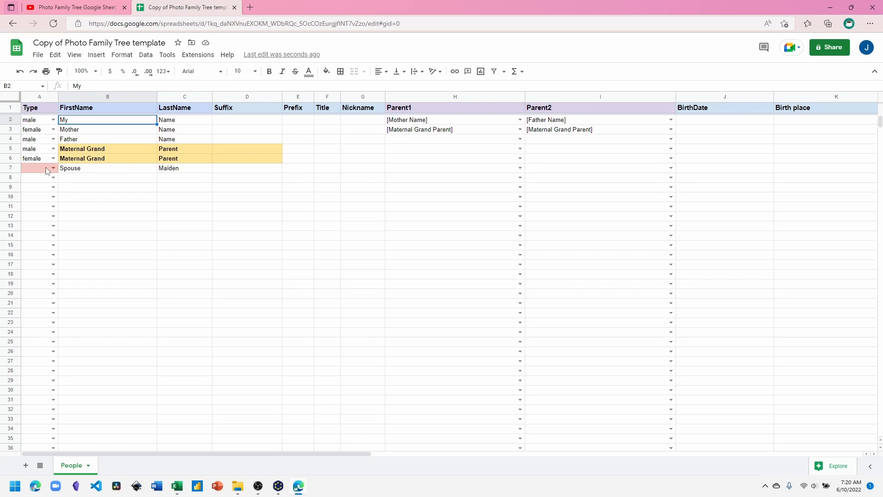
{"action": "left_click", "coordinate": [53, 168]}
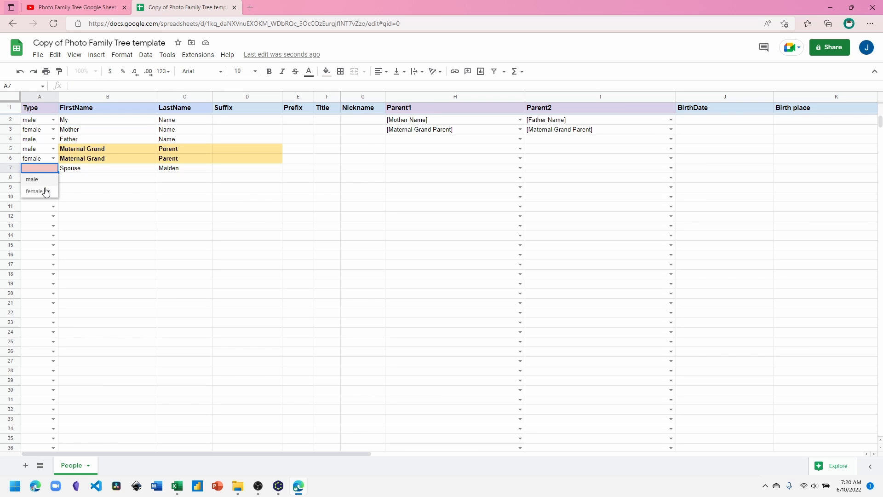
{"action": "left_click", "coordinate": [33, 190]}
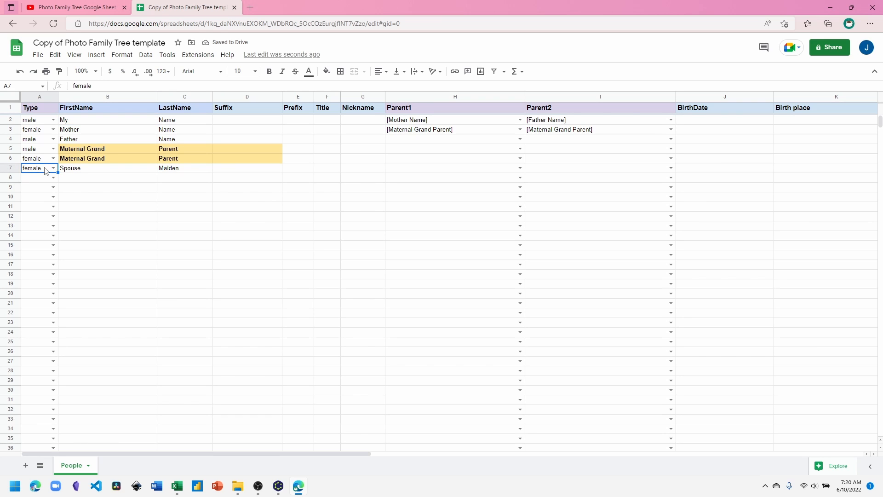
{"action": "mouse_move", "coordinate": [138, 152]}
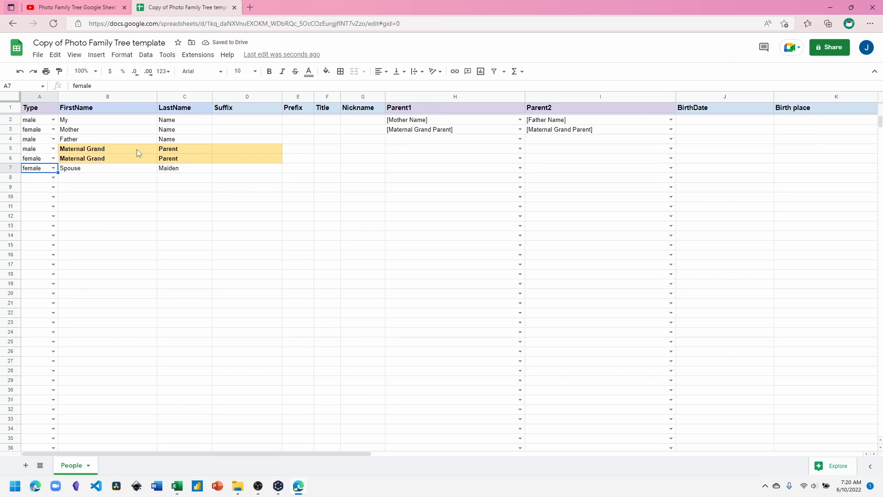
{"action": "mouse_move", "coordinate": [148, 160]}
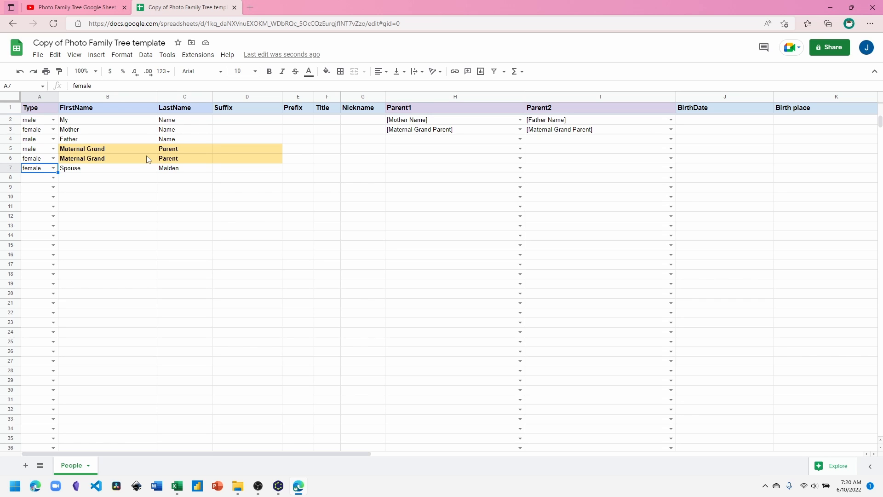
{"action": "mouse_move", "coordinate": [221, 154]}
{"action": "type", "text": "2"}
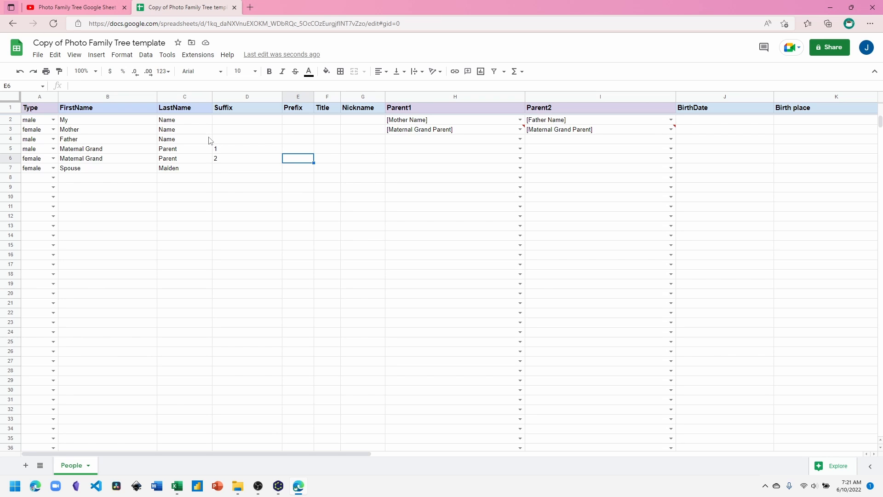
{"action": "mouse_move", "coordinate": [463, 128]}
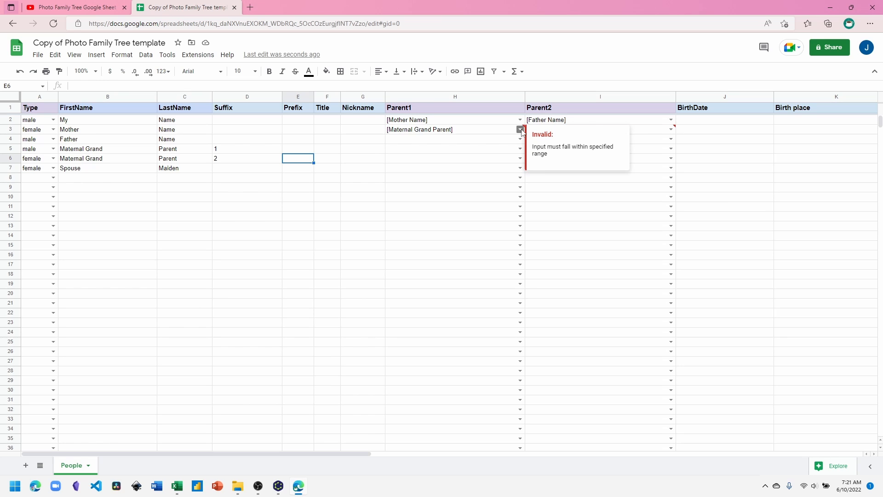
Set Mother's Parent1 and Parent2 to Maternal Grand Parent 1 and 2.
{"action": "left_click", "coordinate": [519, 129]}
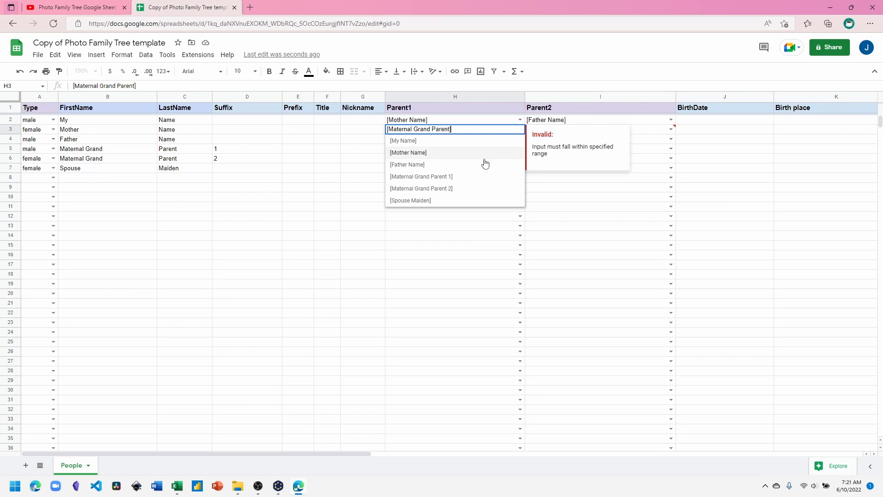
{"action": "mouse_move", "coordinate": [460, 179]}
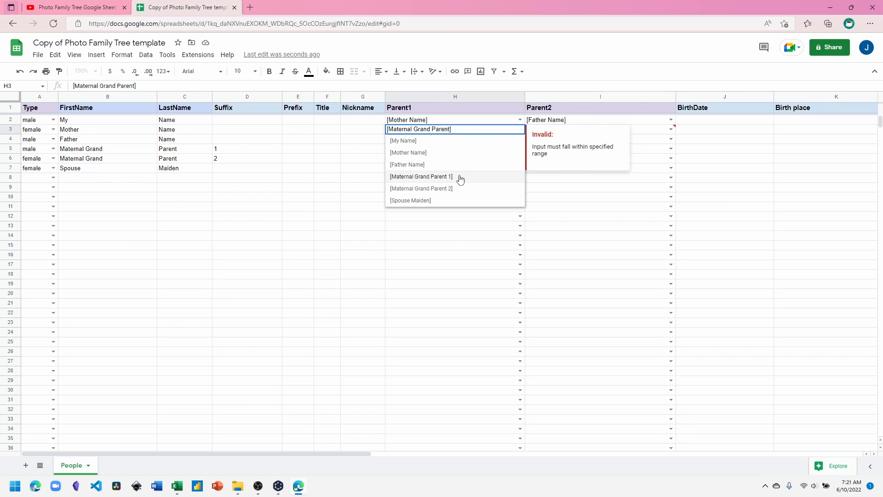
{"action": "left_click", "coordinate": [420, 176]}
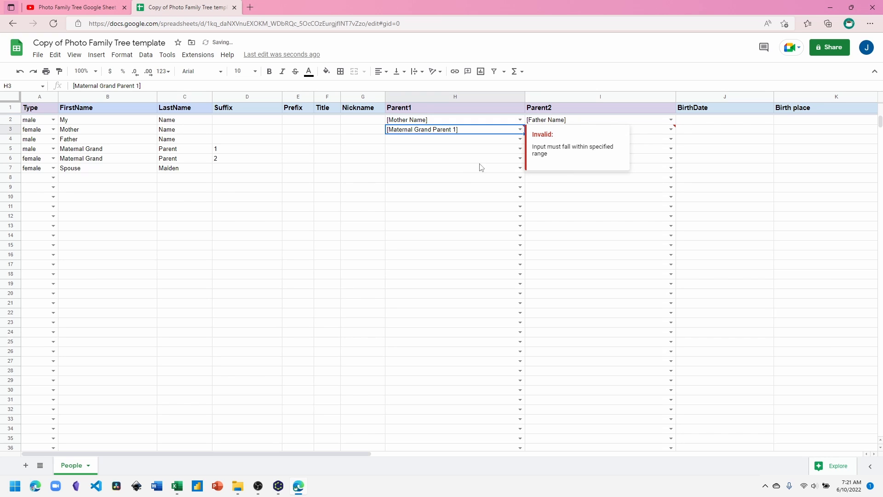
{"action": "left_click", "coordinate": [670, 129]}
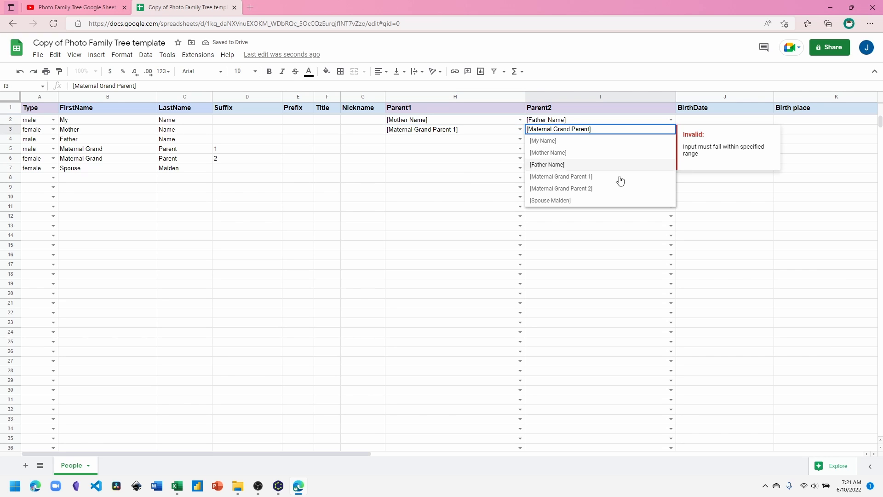
{"action": "left_click", "coordinate": [561, 188]}
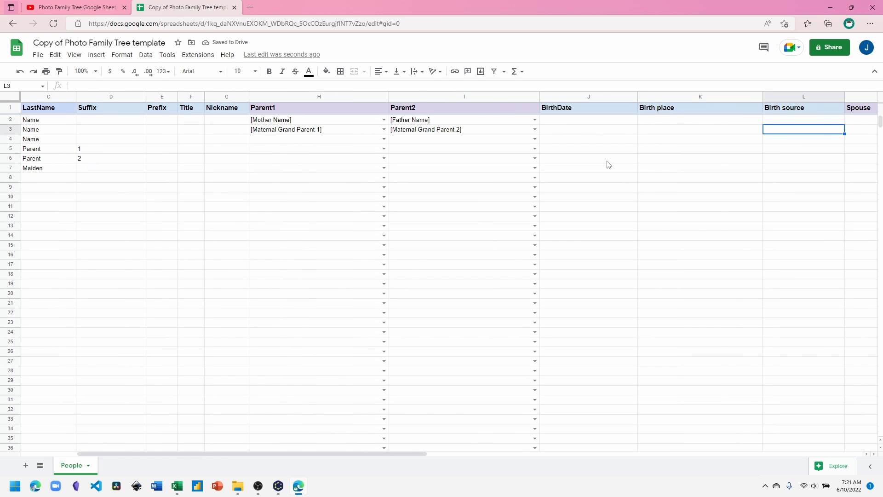
Choose [Spouse Maiden] in M2 as My Name's spouse.
{"action": "scroll", "scroll_direction": "right", "scroll_amount": 3}
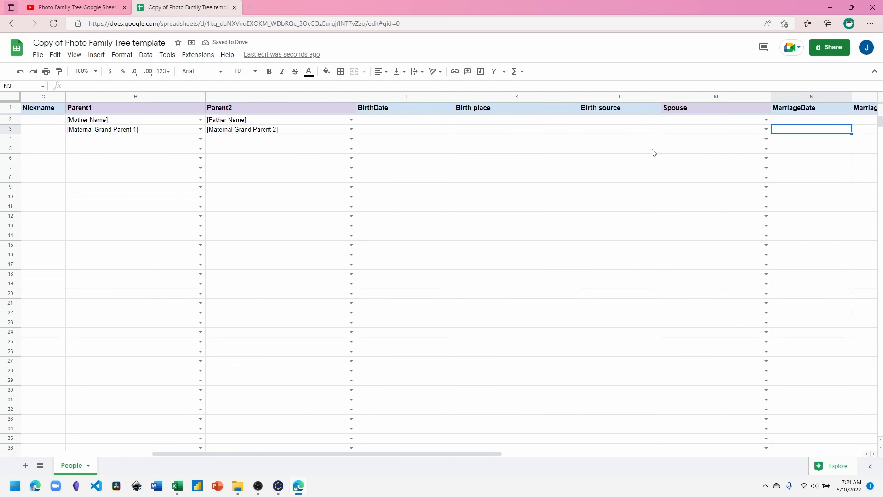
{"action": "left_click", "coordinate": [765, 119]}
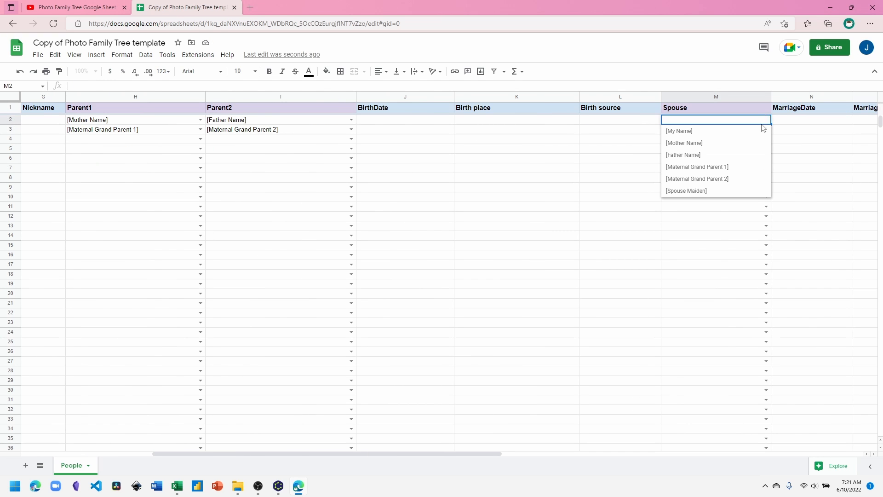
{"action": "left_click", "coordinate": [686, 190]}
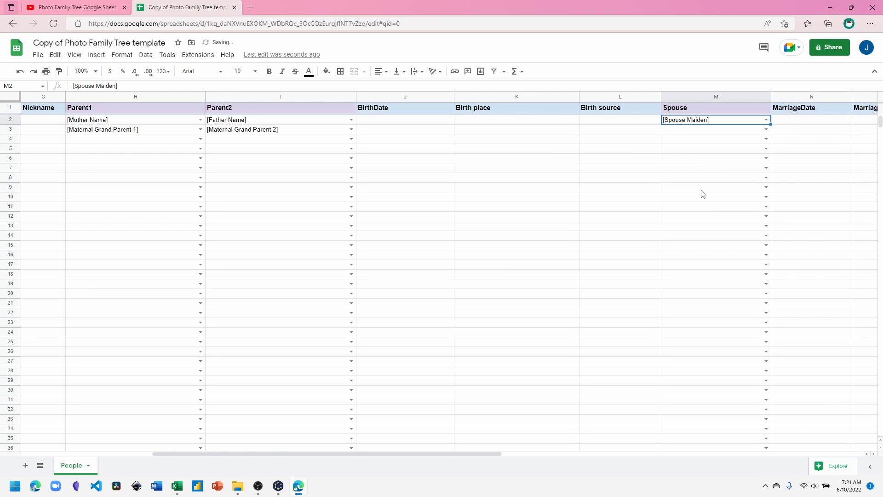
{"action": "mouse_move", "coordinate": [445, 456]}
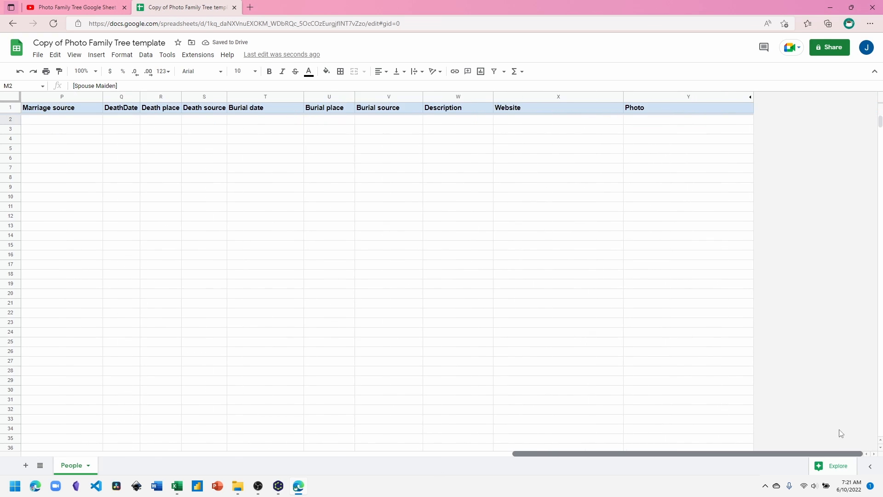
{"action": "mouse_move", "coordinate": [686, 183]}
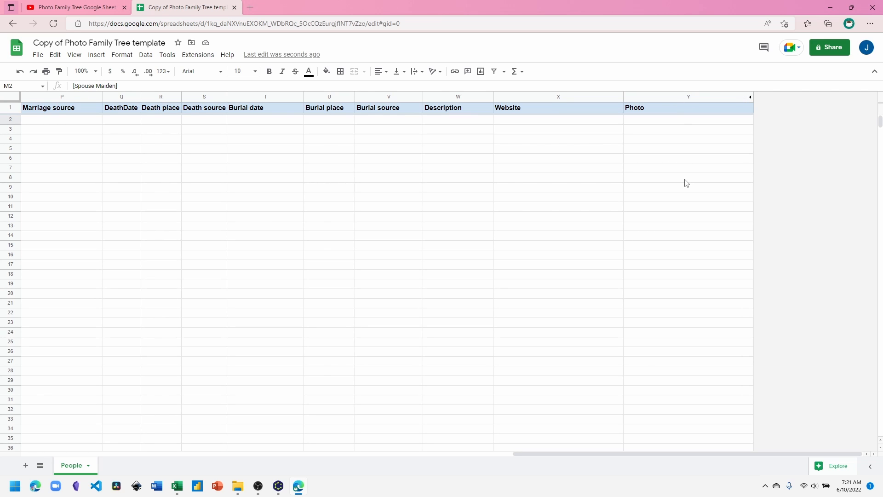
Switch to the File Explorer Portrait folder holding image (1) through (5).
{"action": "key", "text": "alt+tab"}
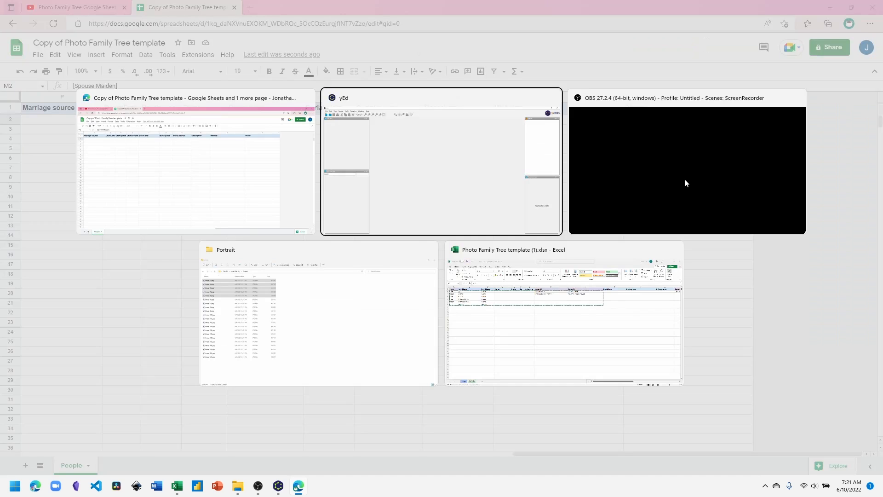
{"action": "left_click", "coordinate": [318, 313]}
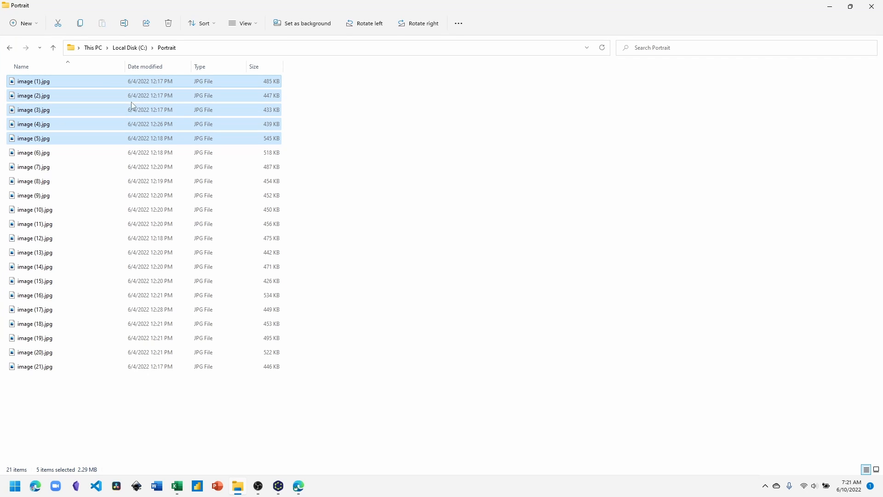
{"action": "mouse_move", "coordinate": [59, 85]}
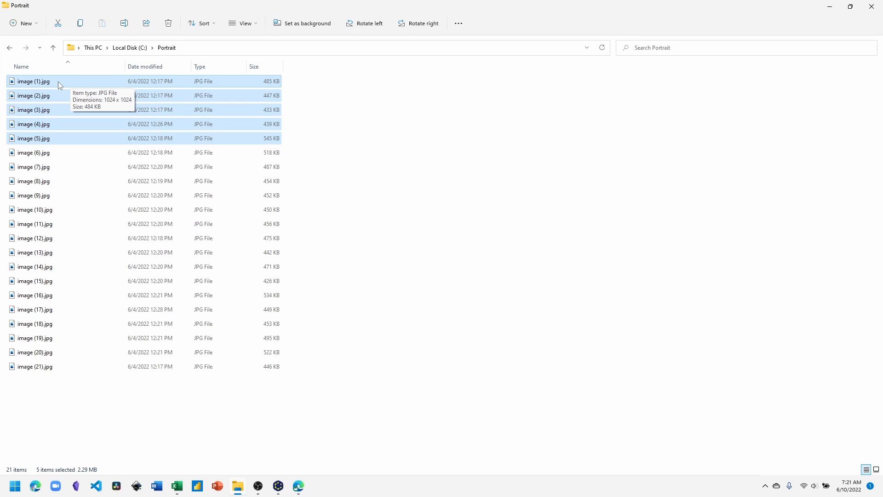
{"action": "mouse_move", "coordinate": [59, 85]}
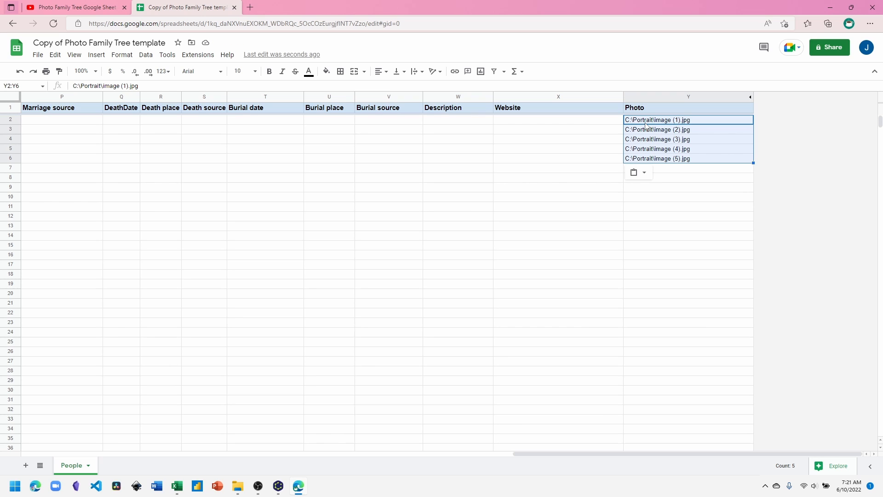
Deselect the pasted C:\Portrait\image (1)–(5).jpg paths in Y2:Y6.
{"action": "left_click", "coordinate": [557, 148]}
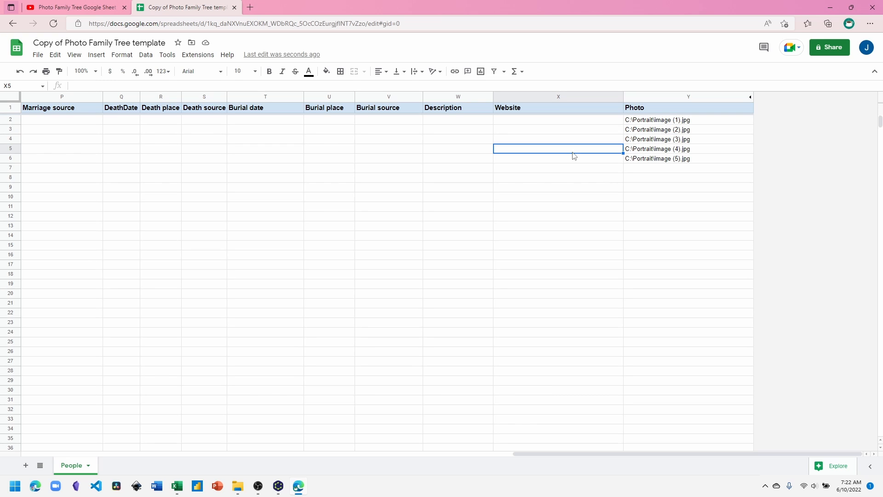
{"action": "left_click", "coordinate": [38, 55]}
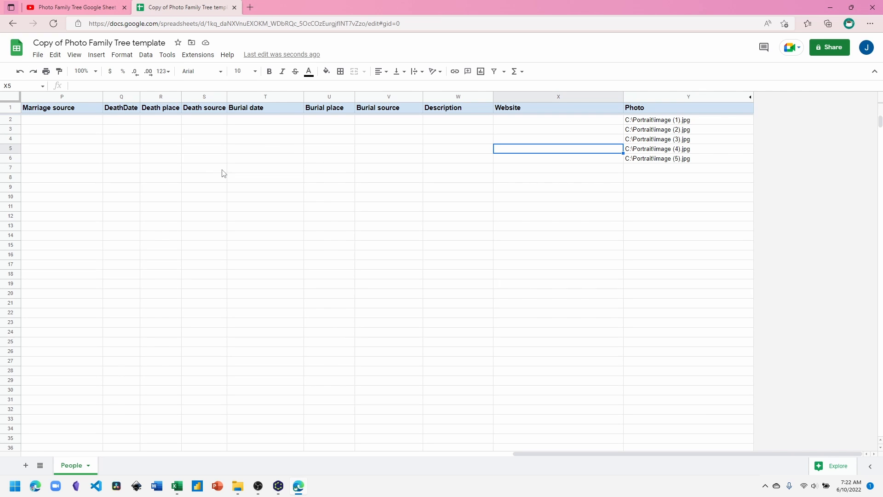
Check Edge's downloads for the family tree xlsx, then switch to yEd.
{"action": "left_click", "coordinate": [827, 23]}
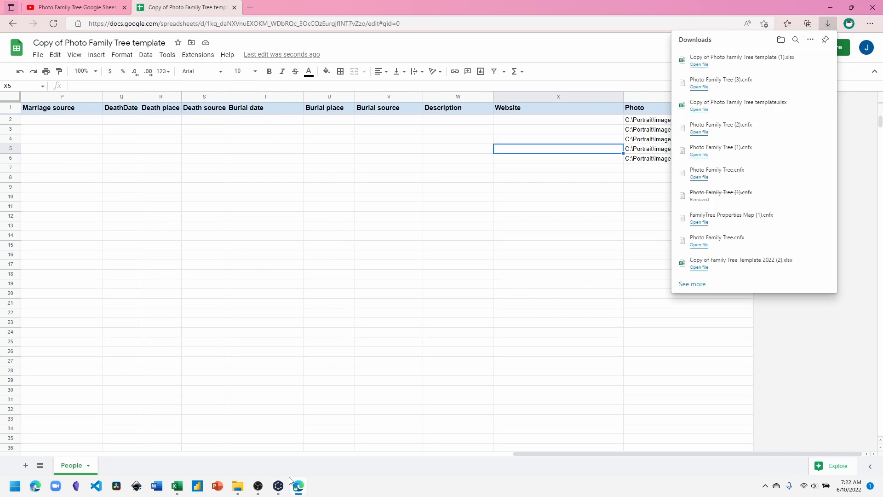
{"action": "mouse_move", "coordinate": [278, 486]}
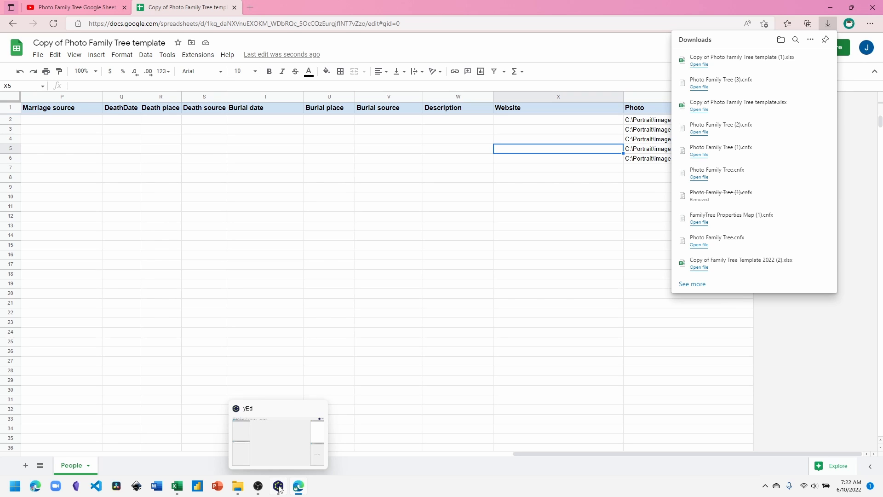
{"action": "left_click", "coordinate": [278, 486]}
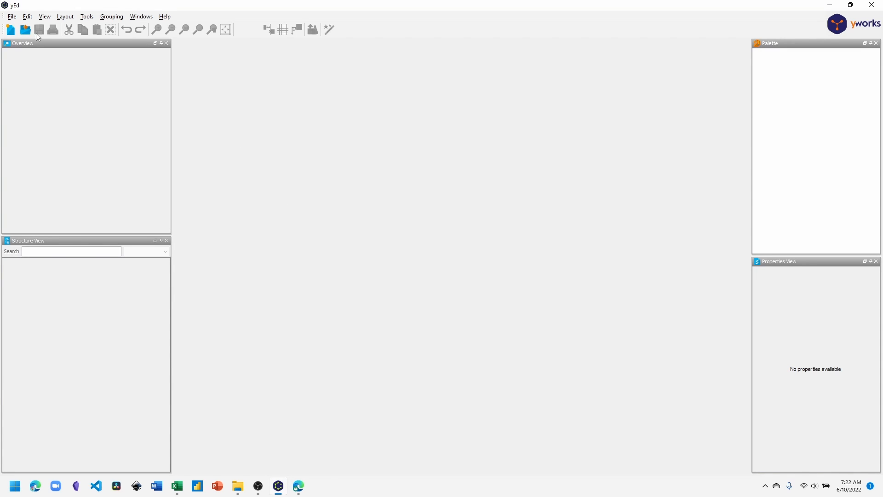
{"action": "mouse_move", "coordinate": [25, 29]}
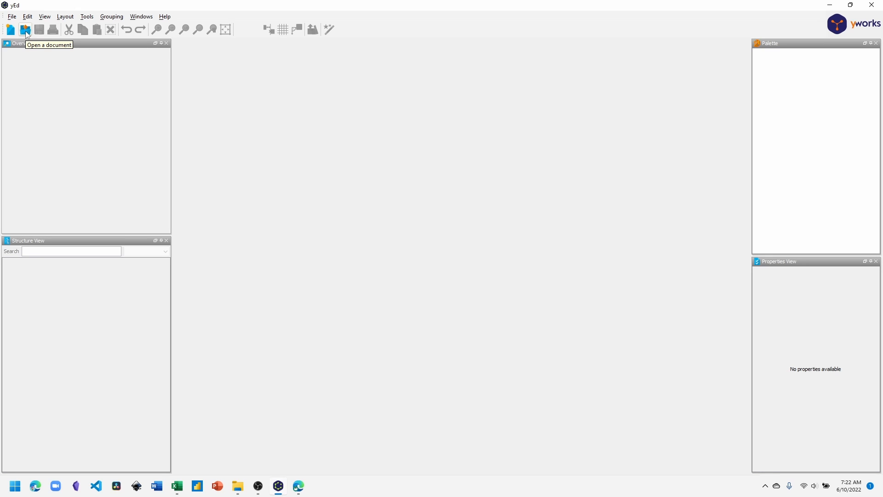
Load the family tree workbook, set the edge range to Edges!A1:D9, and use column B as target IDs.
{"action": "left_click", "coordinate": [25, 30]}
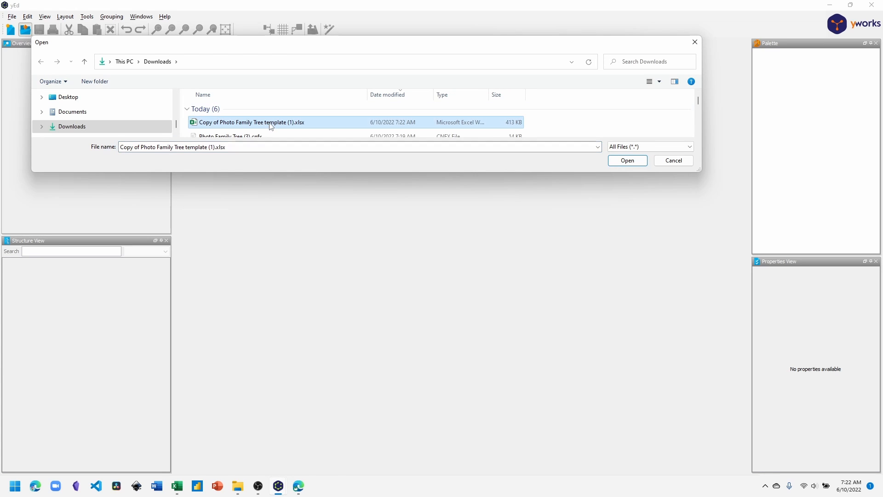
{"action": "left_click", "coordinate": [627, 160]}
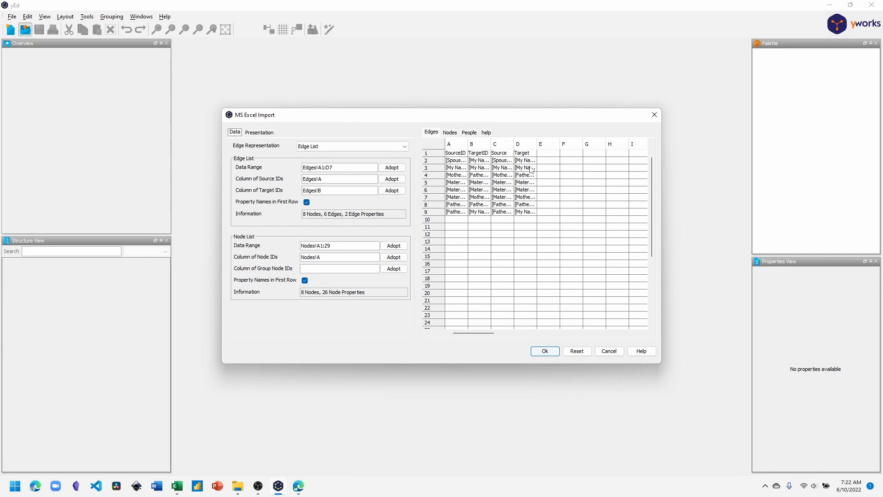
{"action": "mouse_move", "coordinate": [399, 139]}
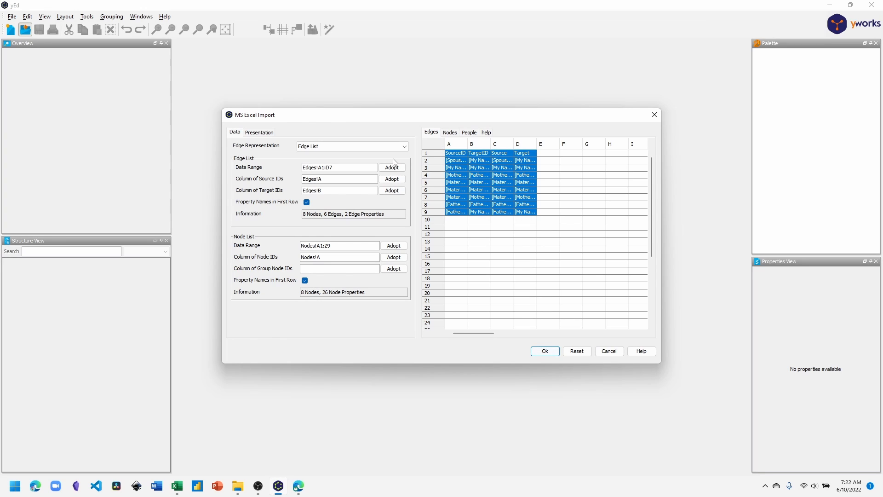
{"action": "mouse_move", "coordinate": [259, 163]}
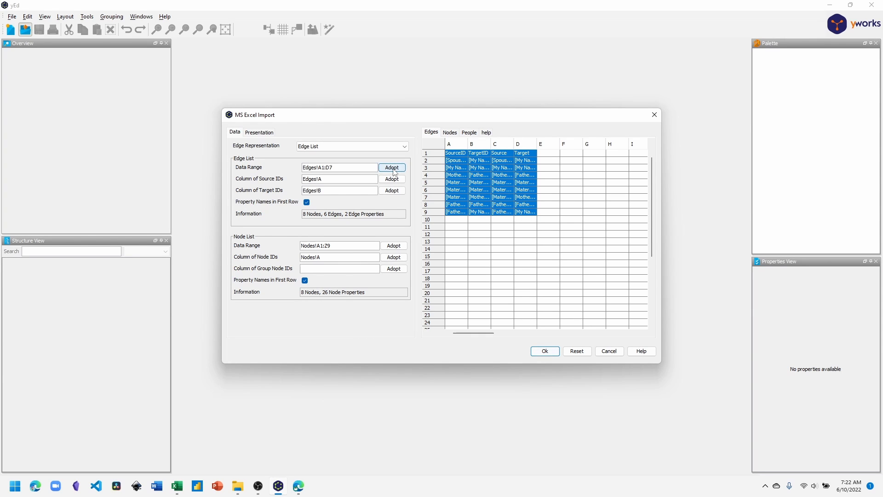
{"action": "left_click", "coordinate": [391, 167]}
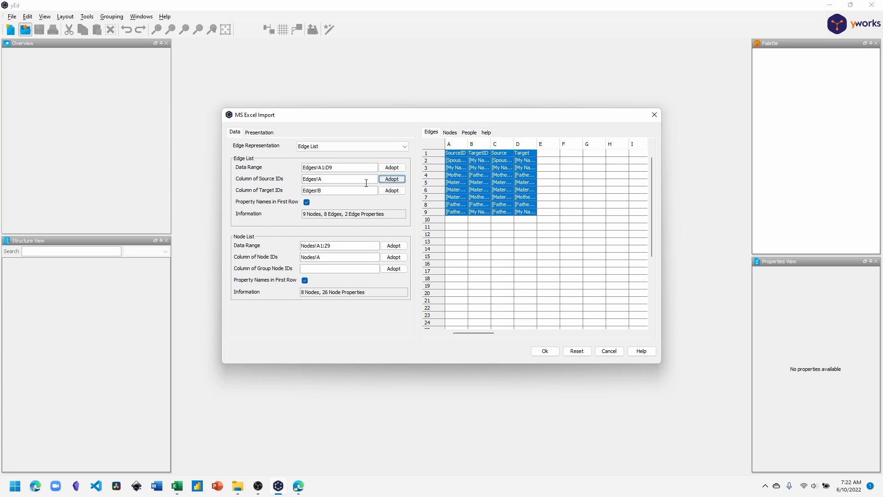
{"action": "mouse_move", "coordinate": [479, 144]}
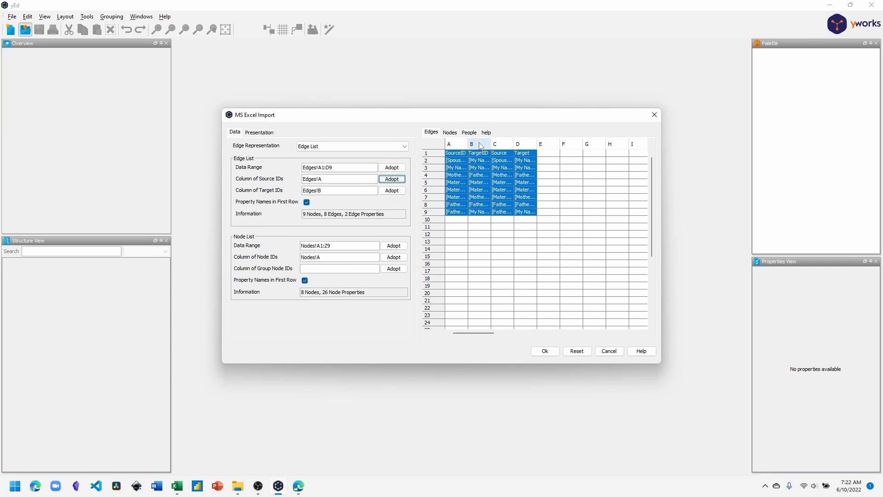
{"action": "left_click", "coordinate": [479, 153]}
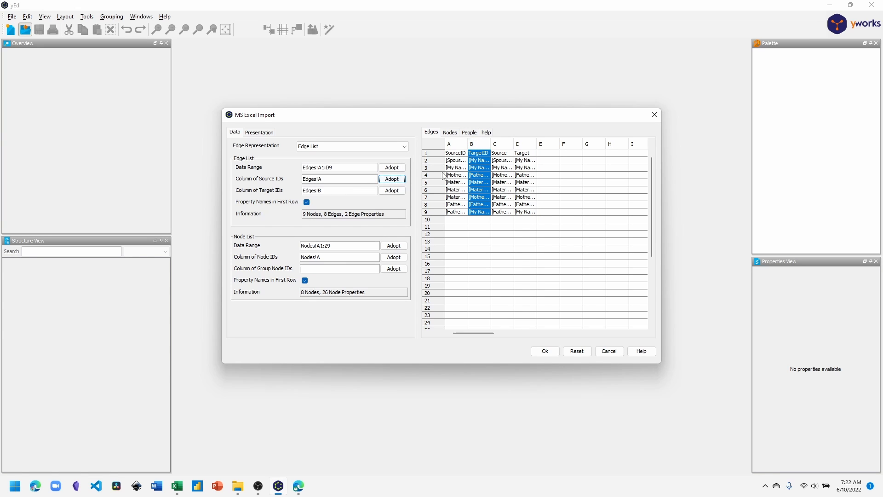
{"action": "mouse_move", "coordinate": [268, 196]}
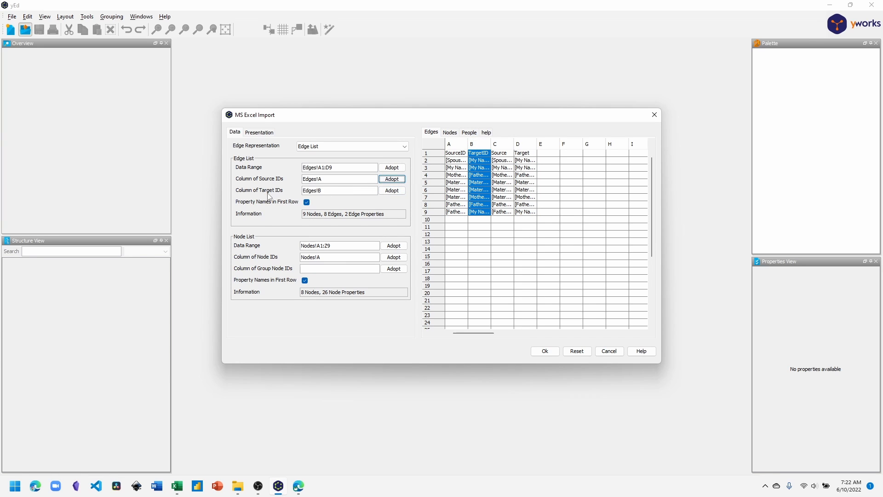
{"action": "mouse_move", "coordinate": [393, 191]}
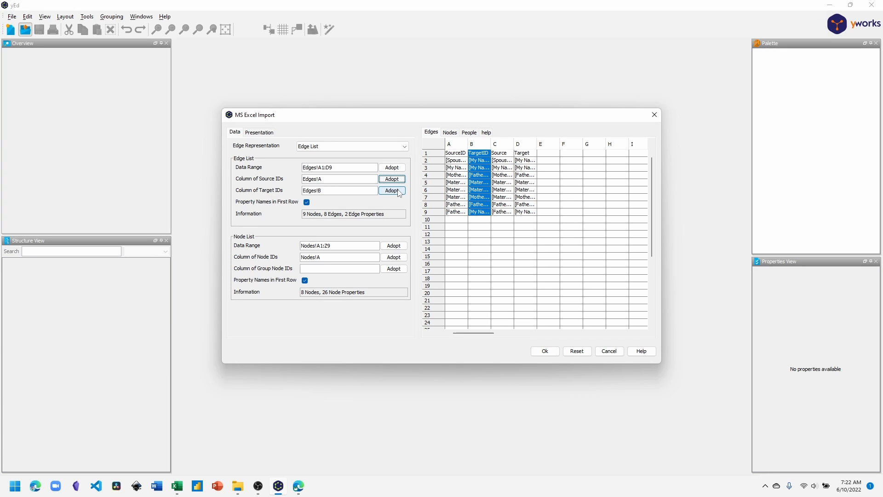
{"action": "mouse_move", "coordinate": [392, 190]}
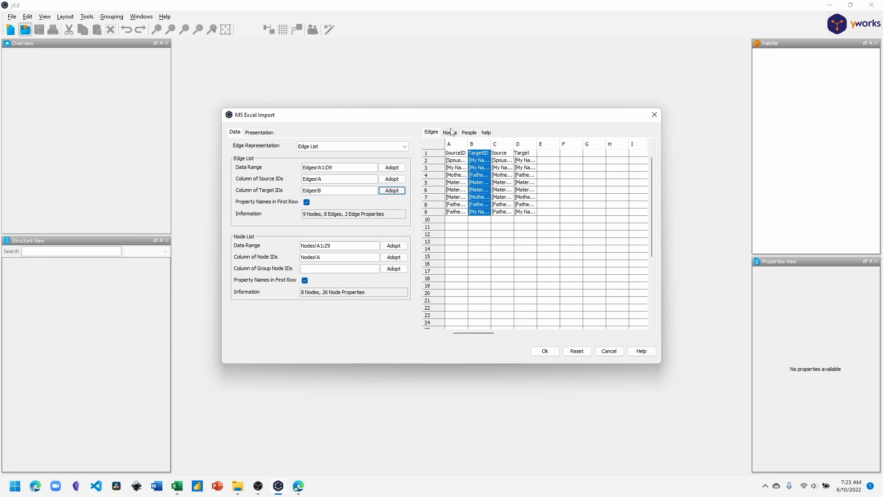
Adopt Nodes!A1:Z10 as the node data range, reading nine nodes.
{"action": "left_click", "coordinate": [449, 133]}
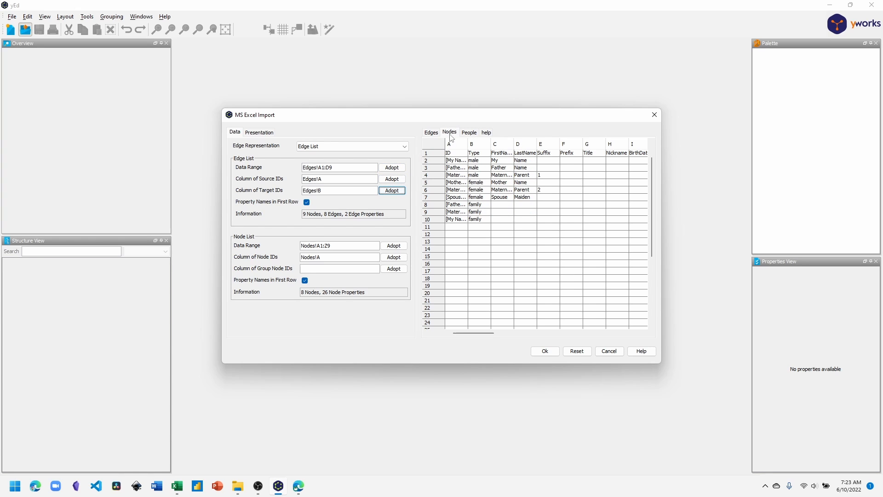
{"action": "mouse_move", "coordinate": [432, 148]}
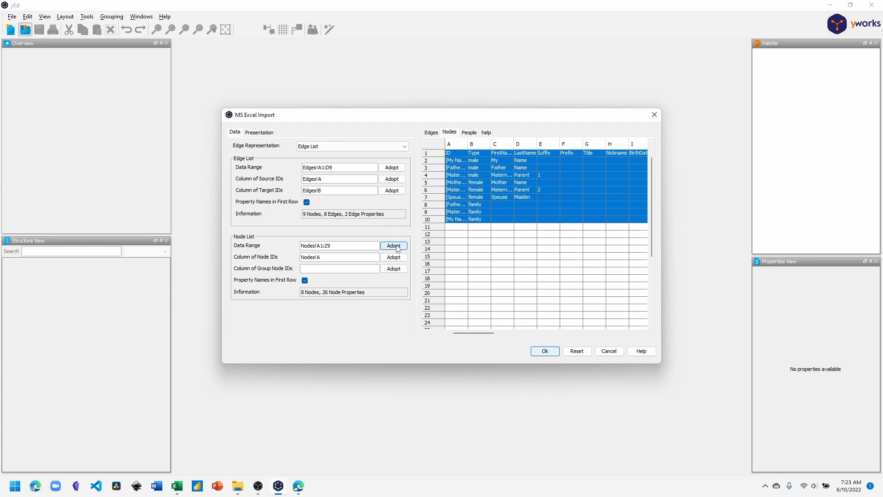
{"action": "left_click", "coordinate": [393, 246]}
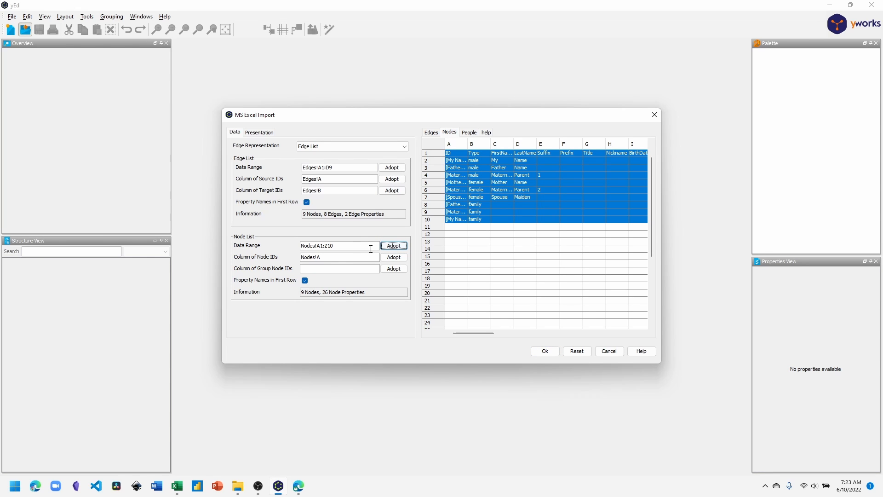
{"action": "mouse_move", "coordinate": [393, 257]}
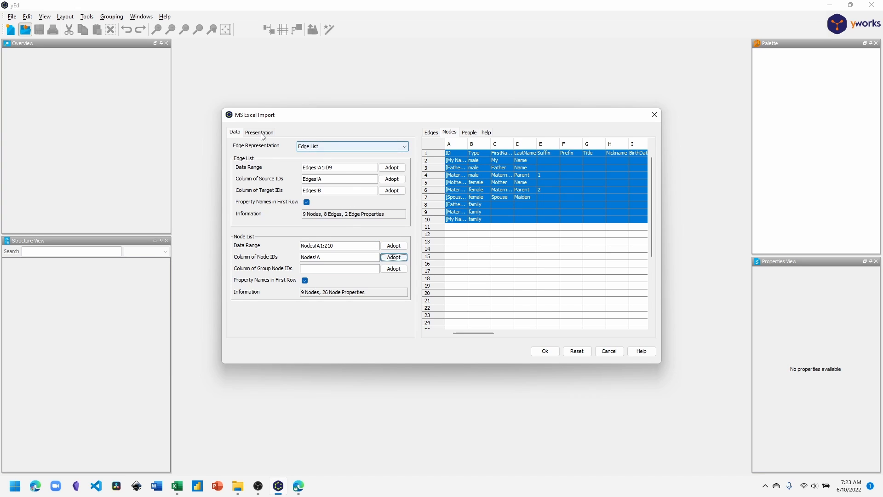
Choose the Photo Family Tree (Node) configuration in the import's Presentation settings.
{"action": "left_click", "coordinate": [259, 132]}
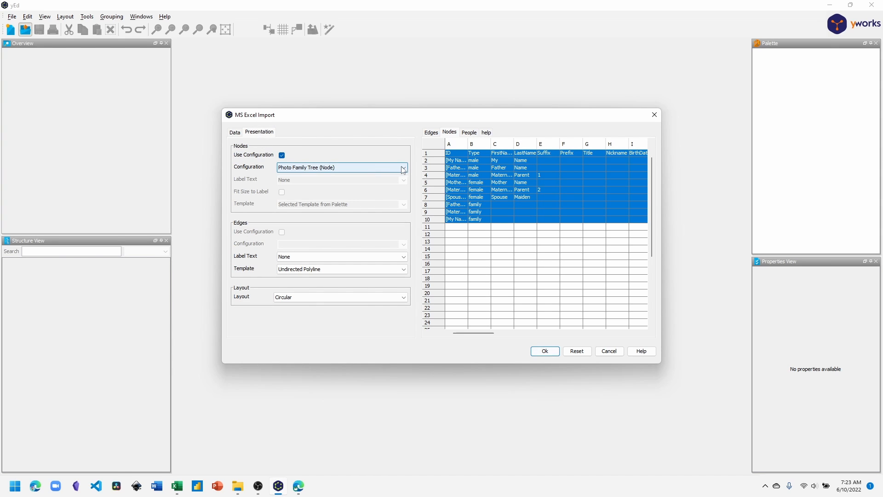
{"action": "left_click", "coordinate": [402, 168]}
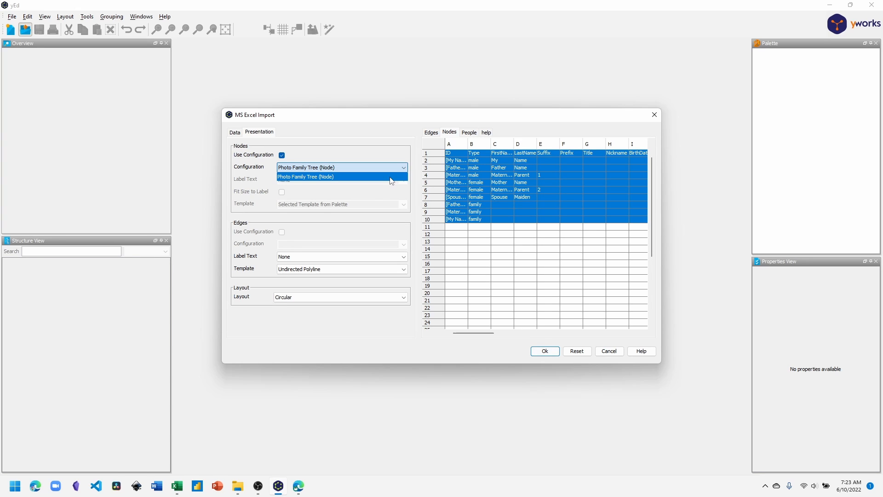
{"action": "left_click", "coordinate": [306, 176]}
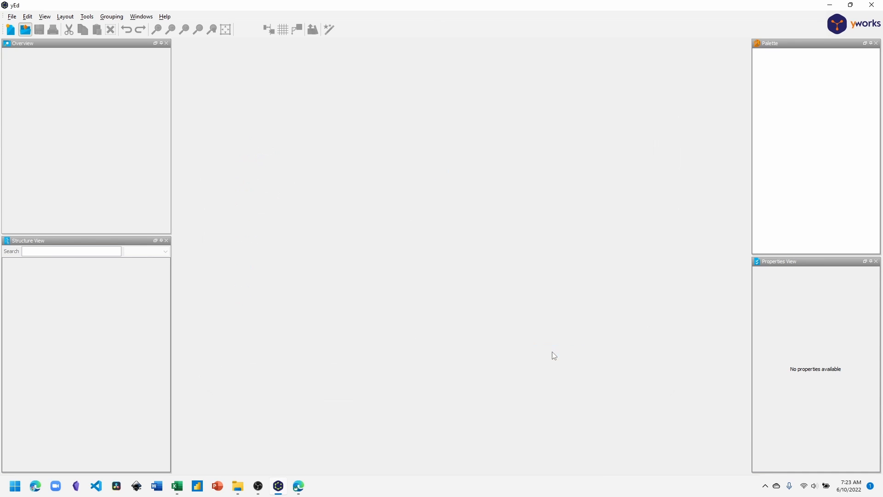
Finish the import, choose Layout > Family Tree, check Top To Bottom orientation, and dock its settings.
{"action": "left_click", "coordinate": [24, 29]}
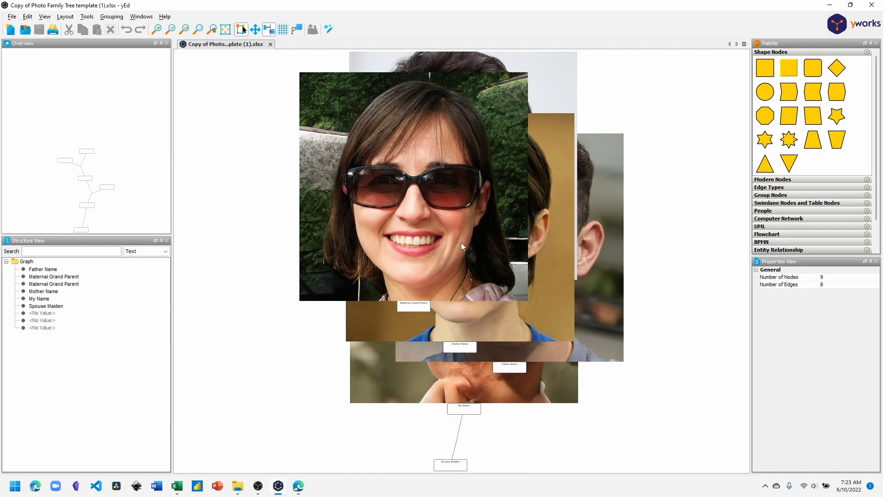
{"action": "mouse_move", "coordinate": [268, 175]}
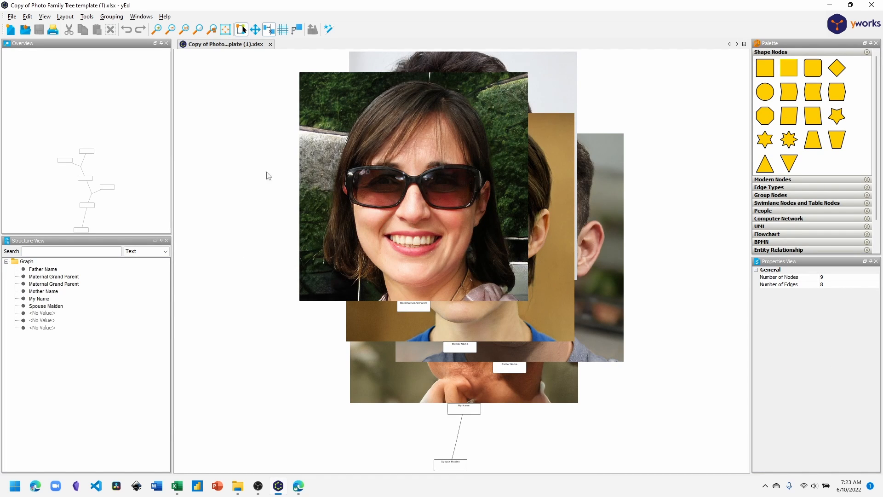
{"action": "left_click", "coordinate": [65, 17]}
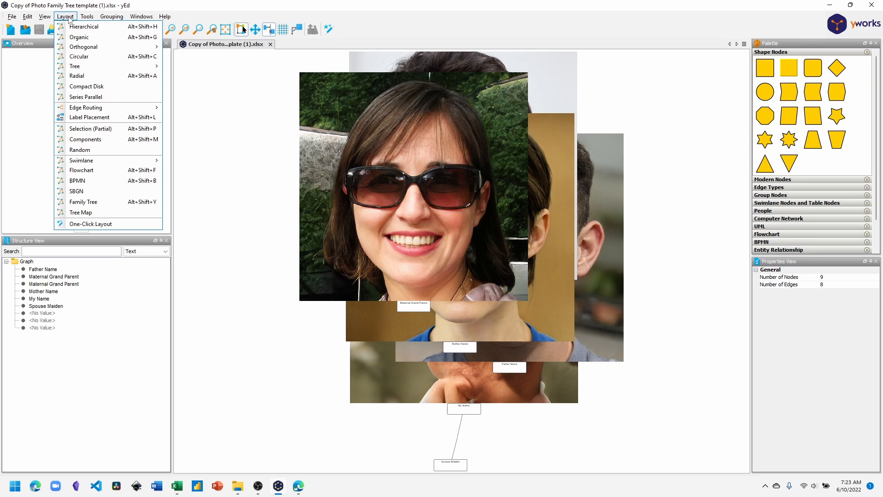
{"action": "mouse_move", "coordinate": [83, 202]}
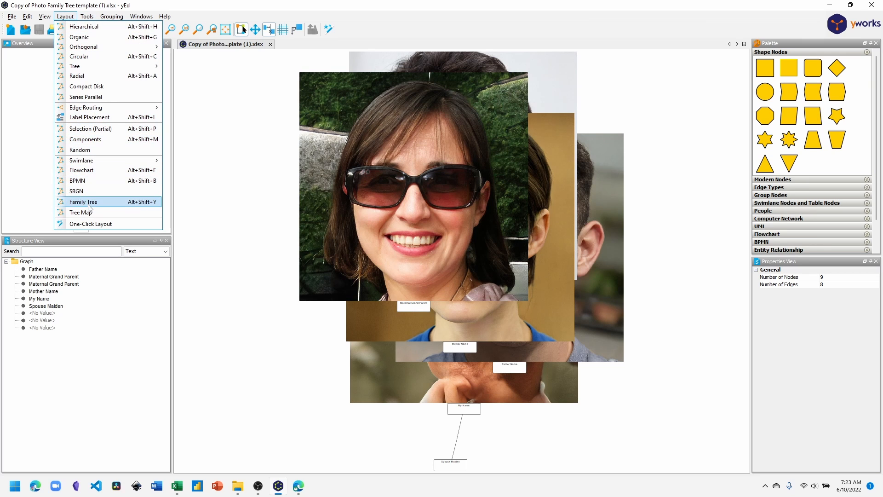
{"action": "left_click", "coordinate": [82, 202]}
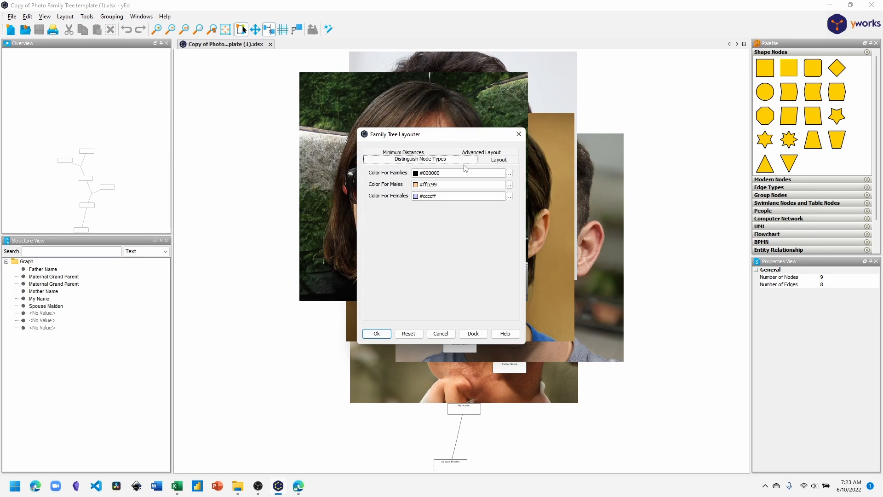
{"action": "left_click", "coordinate": [497, 159]}
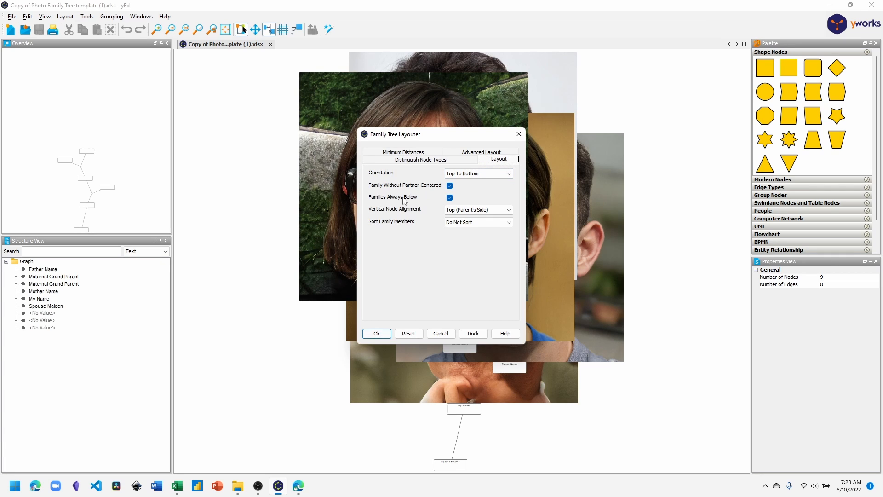
{"action": "mouse_move", "coordinate": [487, 331]}
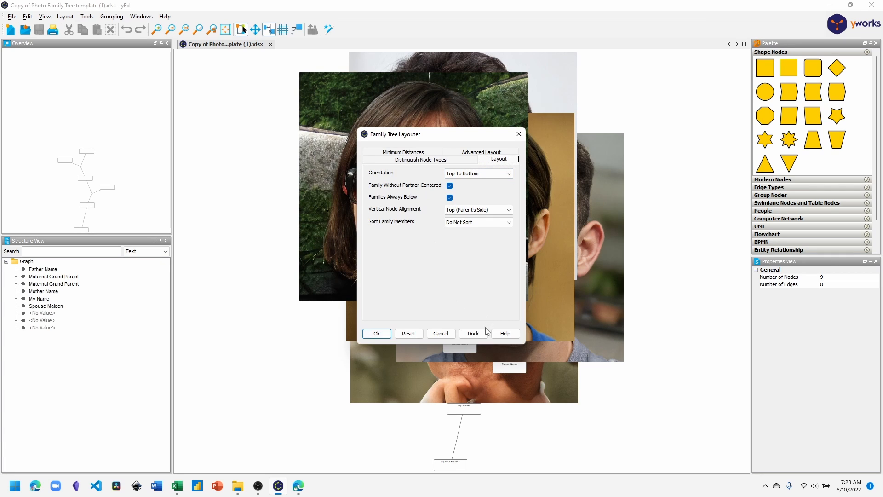
{"action": "left_click", "coordinate": [472, 333]}
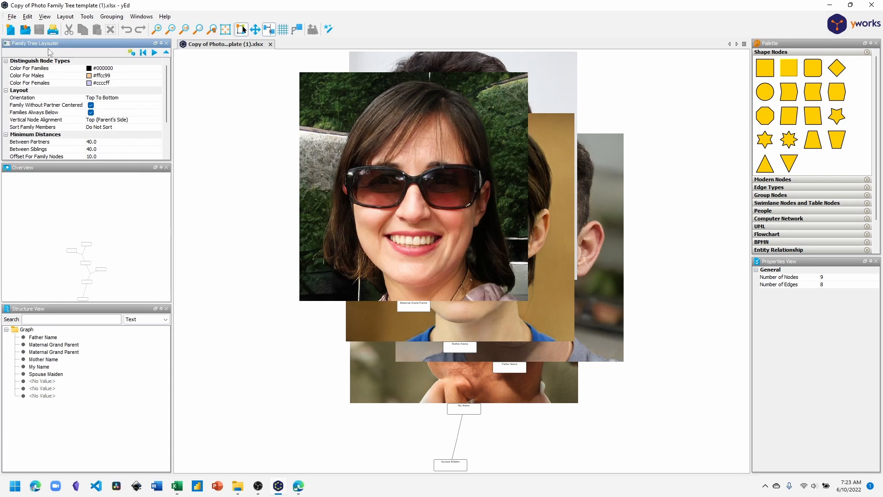
{"action": "mouse_move", "coordinate": [156, 62]}
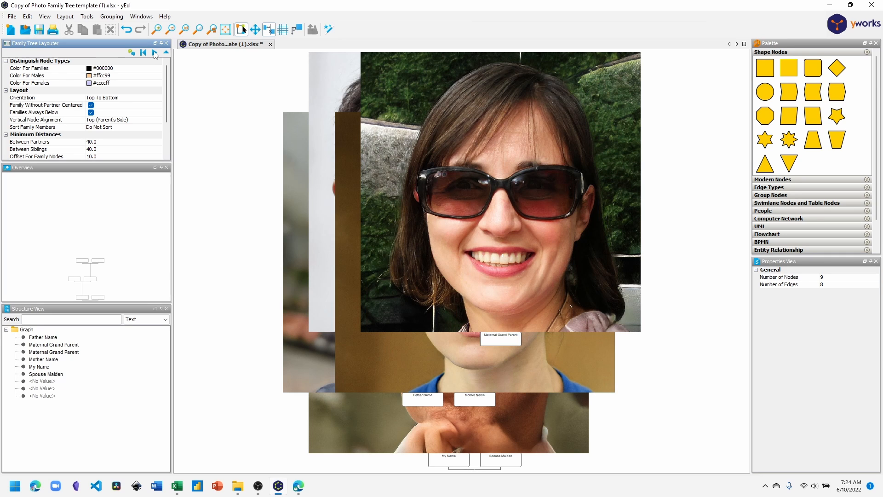
{"action": "mouse_move", "coordinate": [96, 57]}
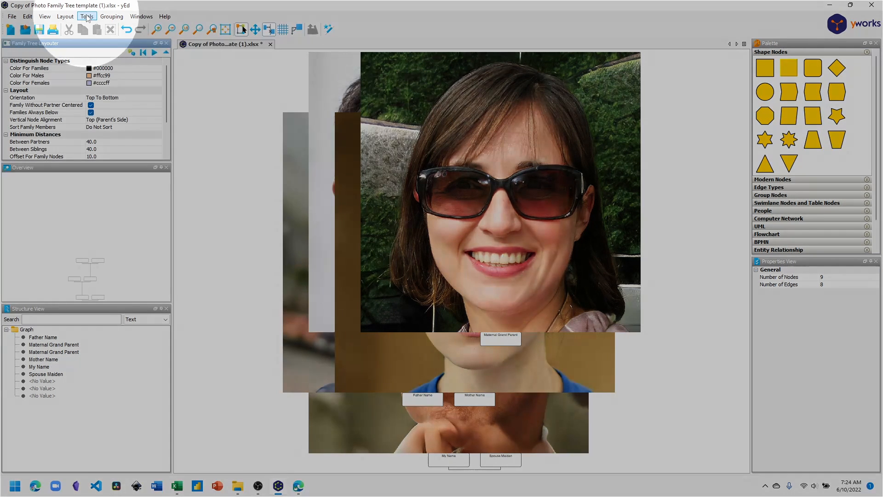
In Select Elements, set the node label criteria to Index 3 matched with =.
{"action": "left_click", "coordinate": [86, 16]}
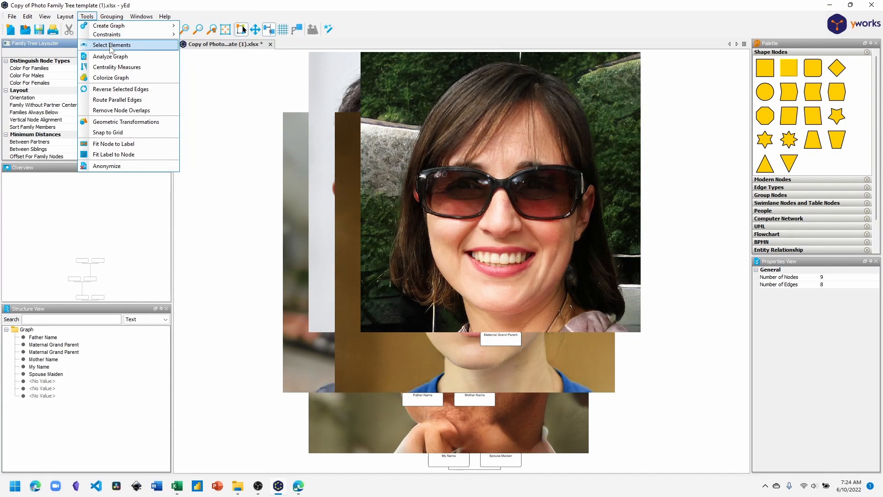
{"action": "left_click", "coordinate": [111, 45]}
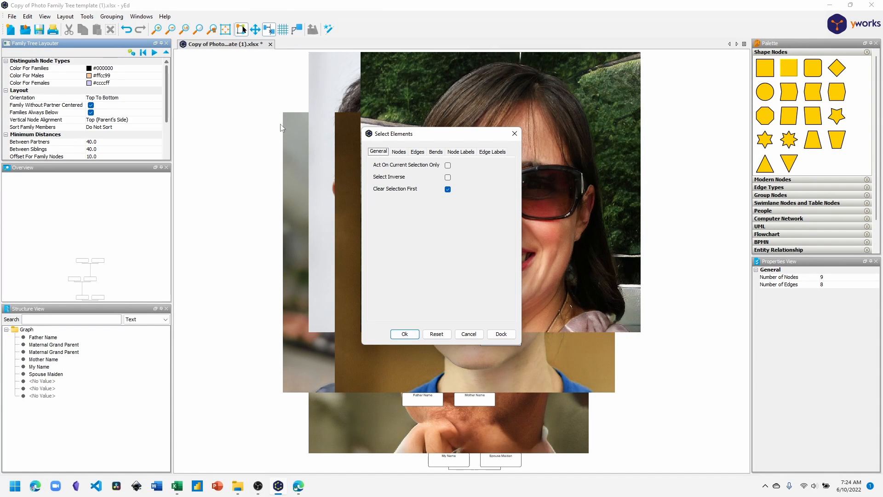
{"action": "mouse_move", "coordinate": [388, 189]}
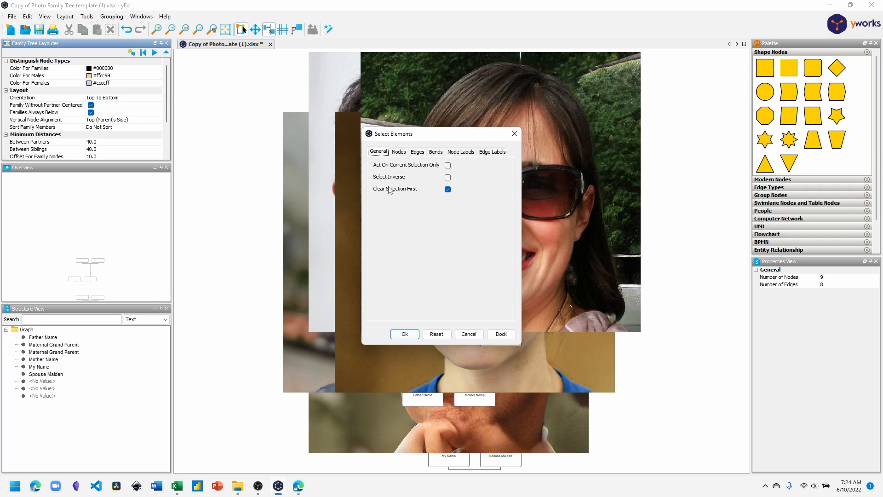
{"action": "mouse_move", "coordinate": [391, 193]}
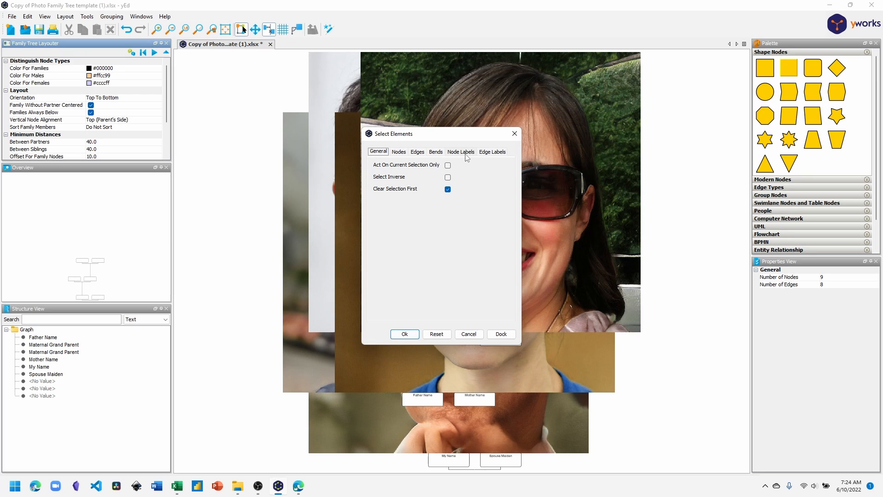
{"action": "left_click", "coordinate": [459, 151]}
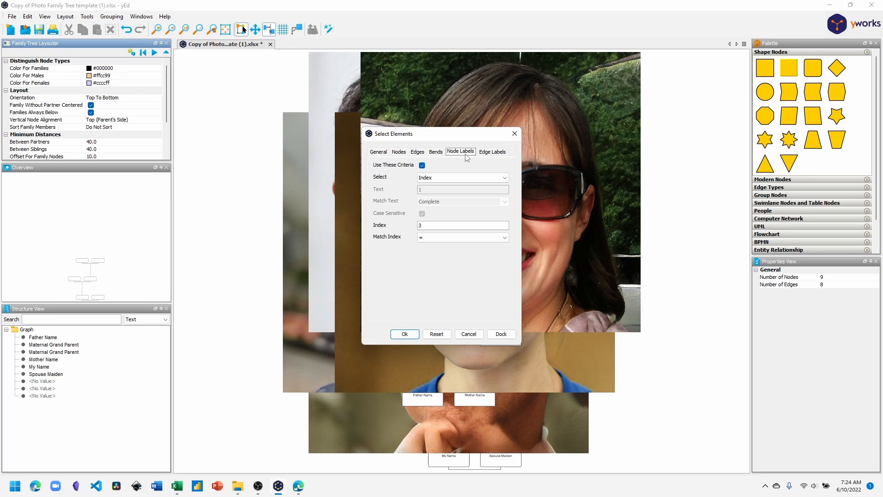
{"action": "mouse_move", "coordinate": [412, 169]}
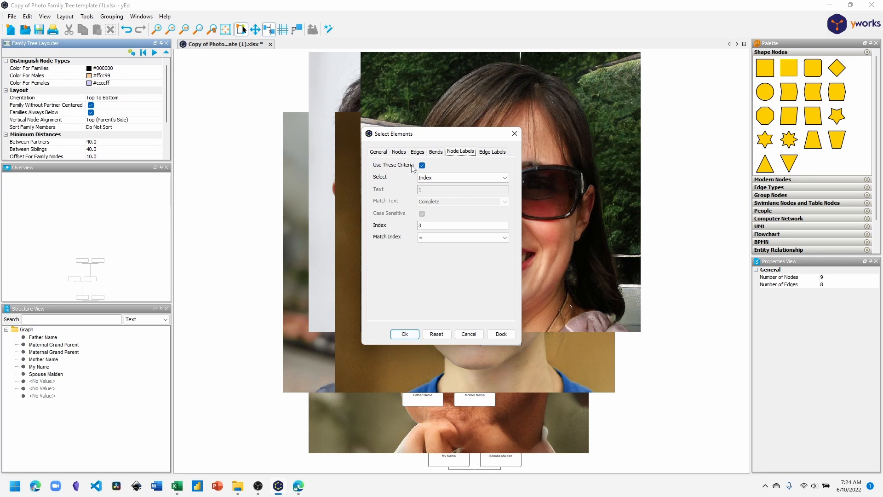
{"action": "left_click", "coordinate": [398, 152]}
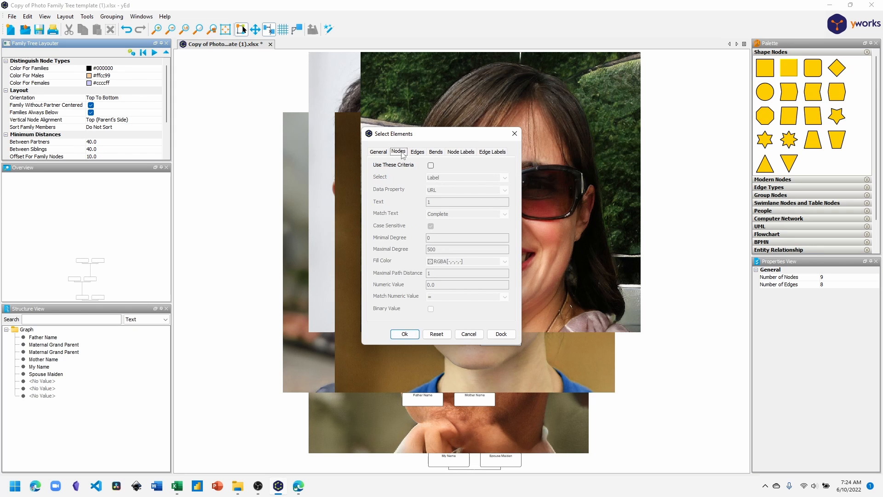
{"action": "left_click", "coordinate": [417, 152]}
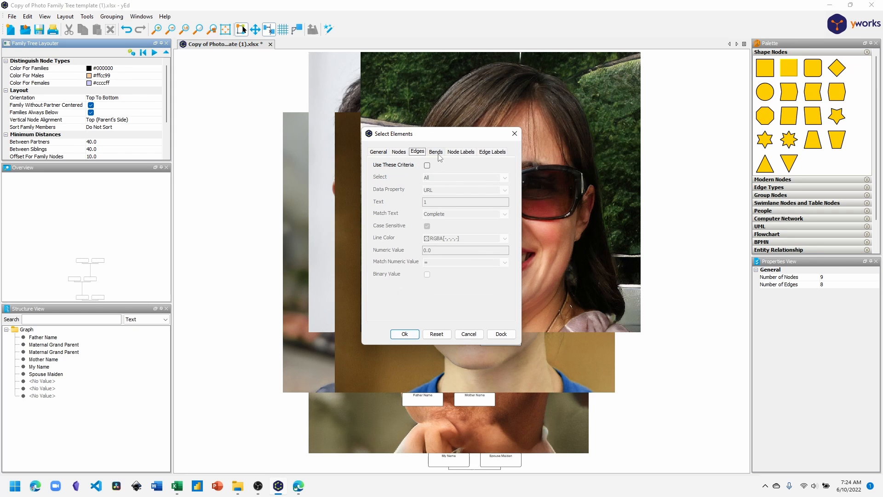
{"action": "left_click", "coordinate": [460, 151]}
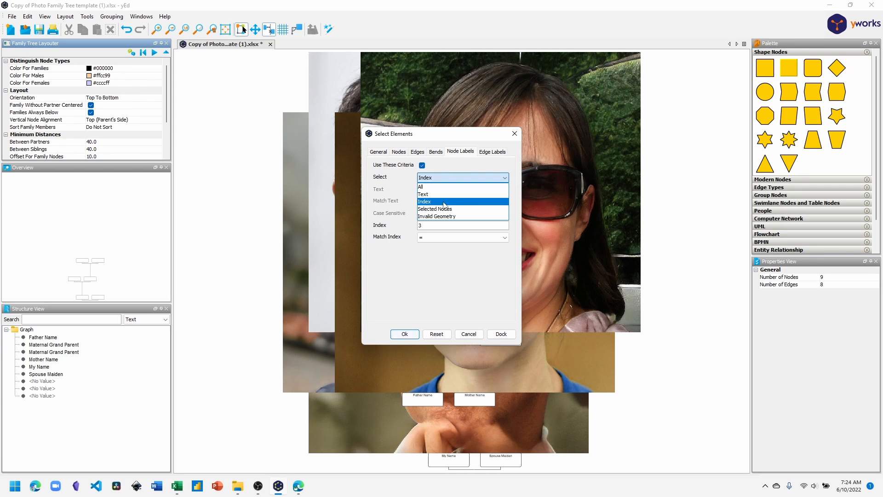
{"action": "left_click", "coordinate": [425, 201]}
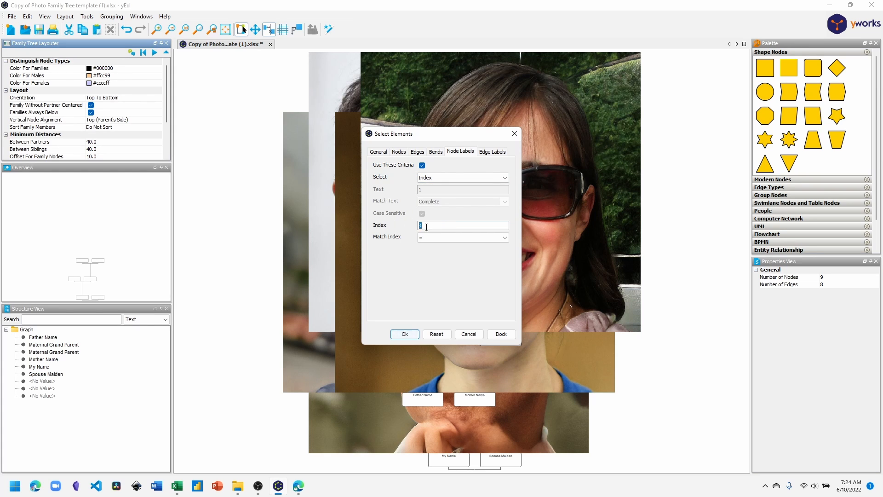
{"action": "mouse_move", "coordinate": [391, 241]}
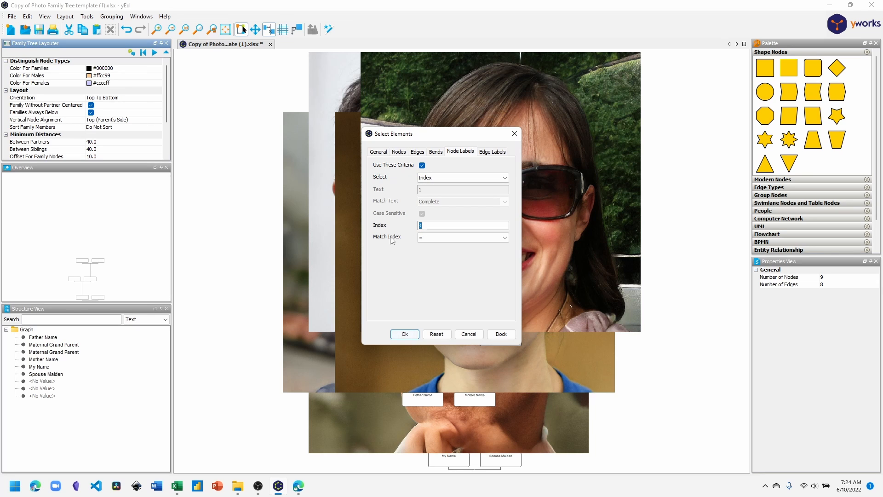
{"action": "left_click", "coordinate": [504, 237]}
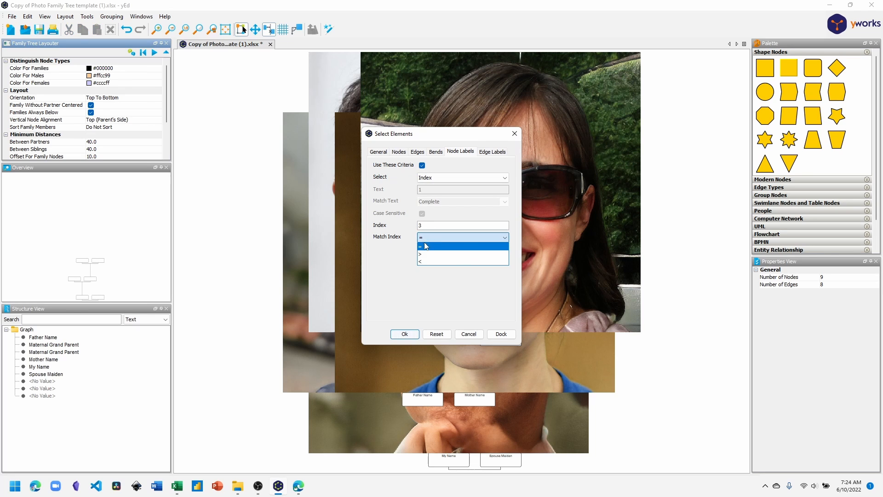
{"action": "left_click", "coordinate": [439, 246]}
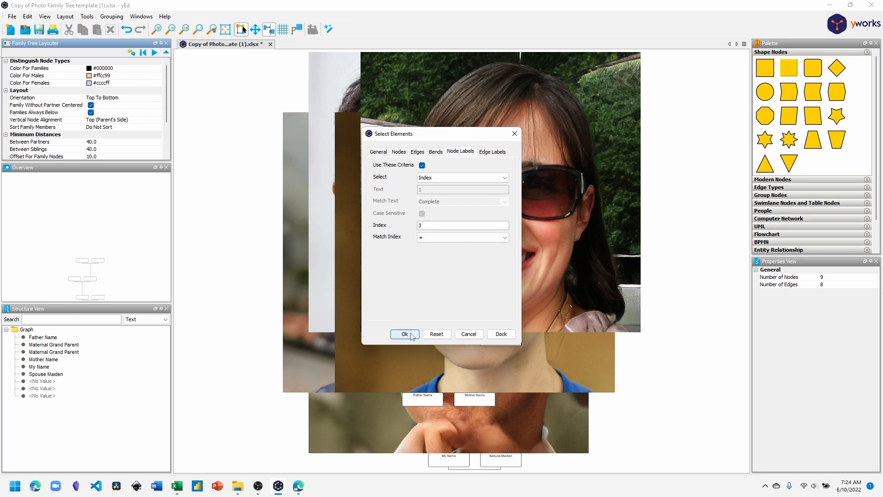
Select every node label with index 3.
{"action": "left_click", "coordinate": [404, 333]}
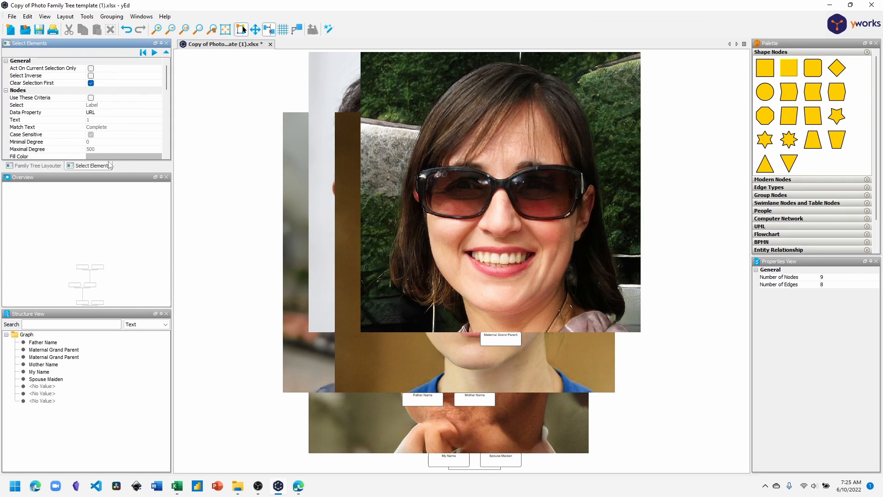
{"action": "mouse_move", "coordinate": [97, 171]}
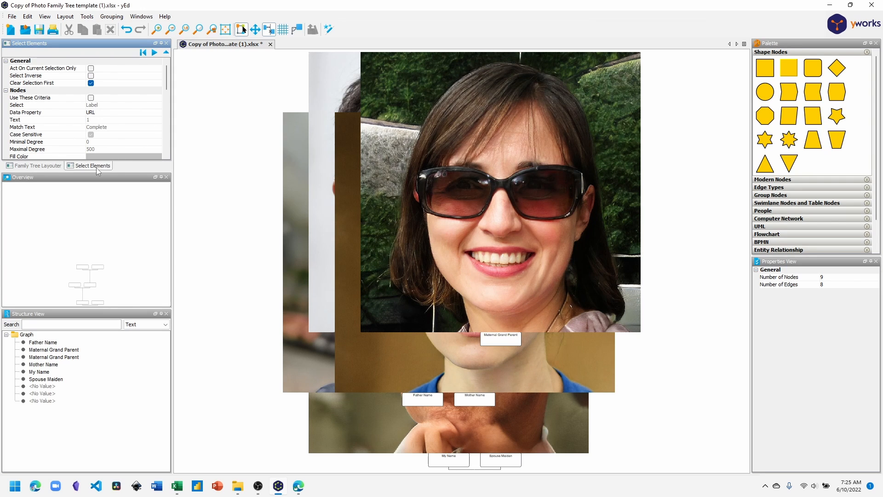
{"action": "mouse_move", "coordinate": [155, 54]}
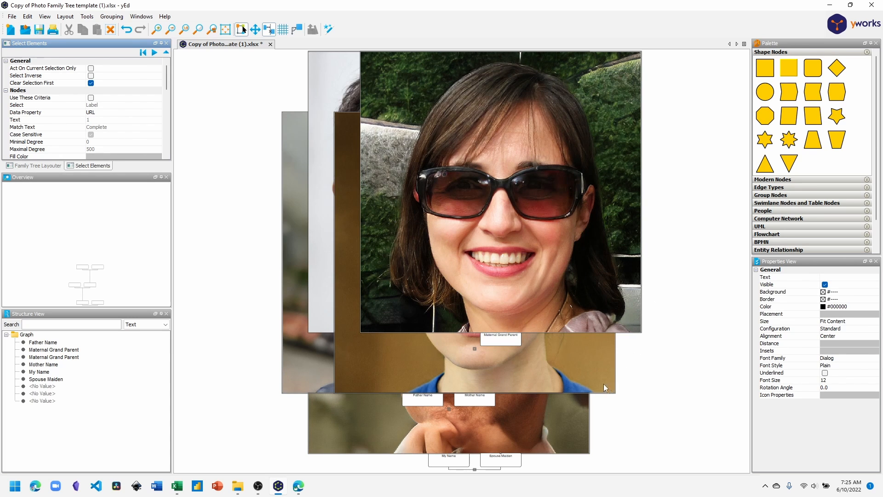
{"action": "mouse_move", "coordinate": [590, 407]}
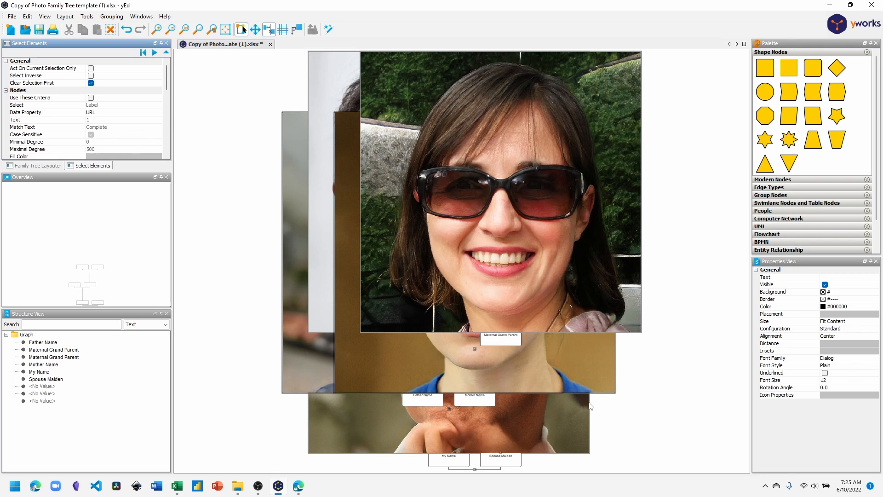
{"action": "mouse_move", "coordinate": [638, 217]}
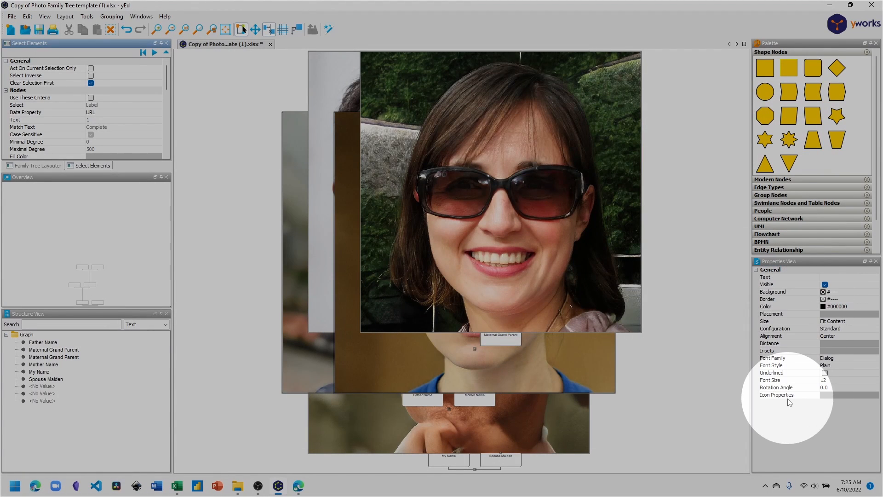
{"action": "mouse_move", "coordinate": [833, 396]}
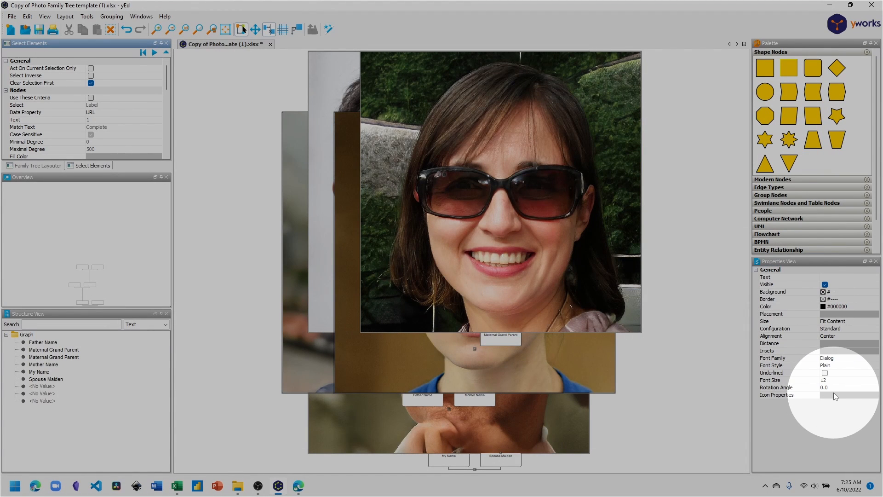
Set the label icon width to 150 with aspect ratio kept.
{"action": "left_click", "coordinate": [777, 394]}
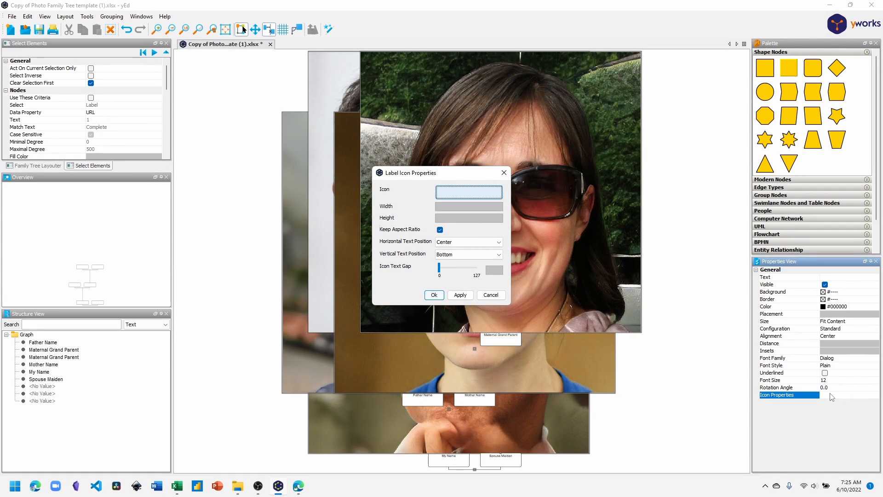
{"action": "mouse_move", "coordinate": [416, 181]}
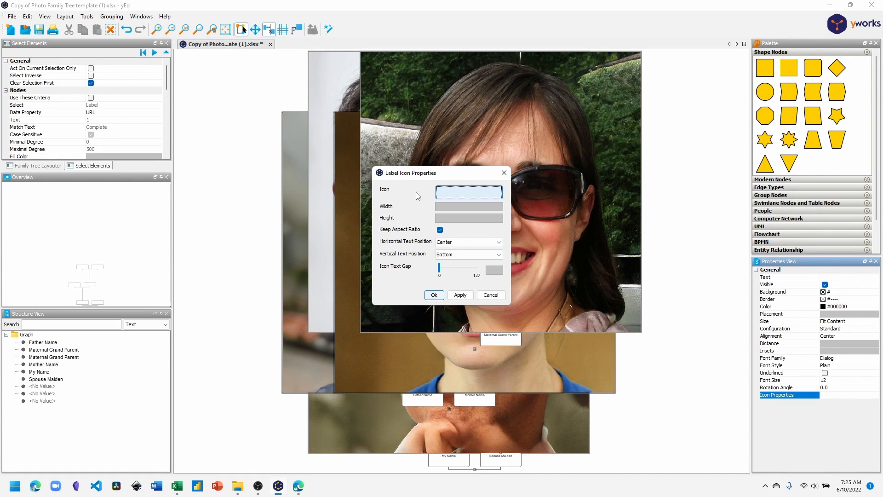
{"action": "mouse_move", "coordinate": [398, 213]}
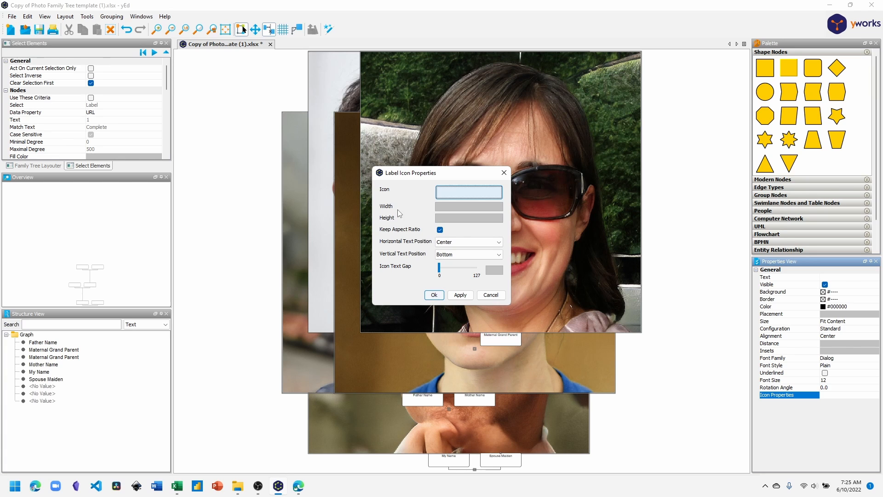
{"action": "left_click", "coordinate": [468, 205]}
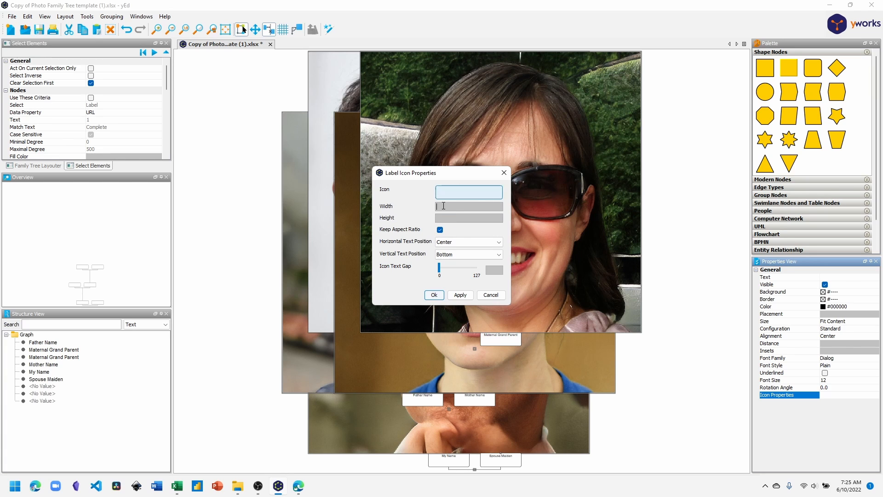
{"action": "type", "text": "150"}
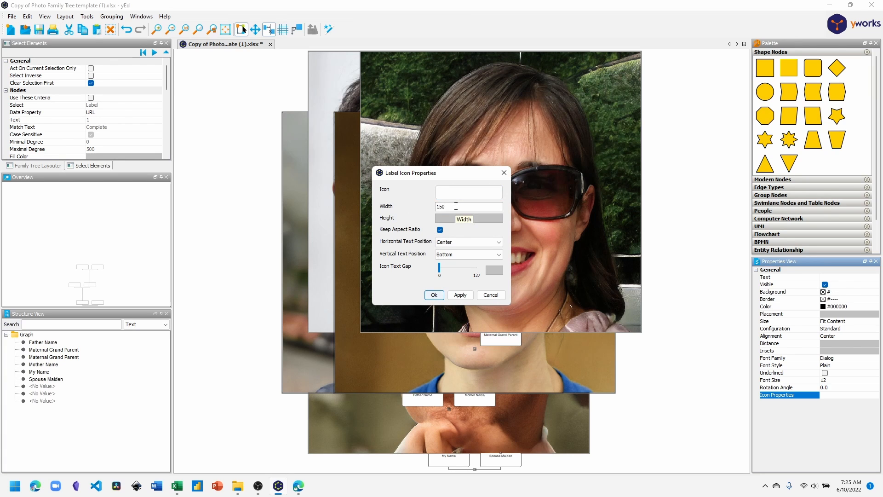
{"action": "mouse_move", "coordinate": [433, 294]}
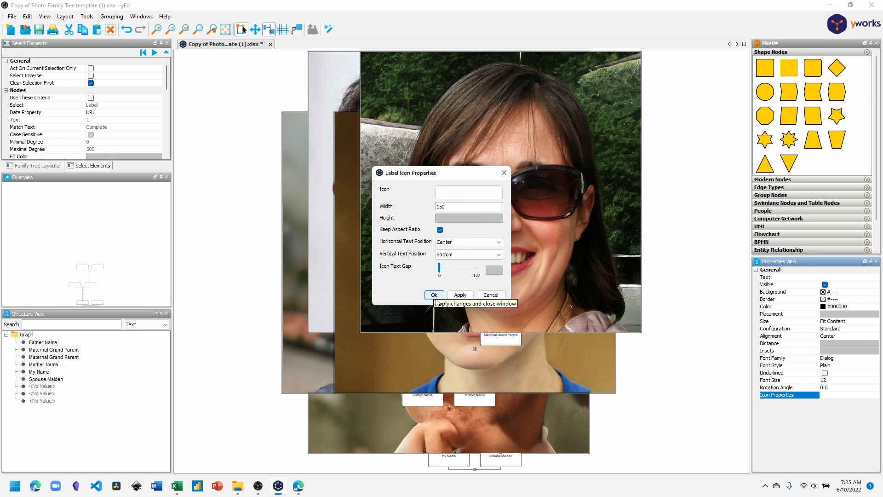
{"action": "left_click", "coordinate": [433, 294]}
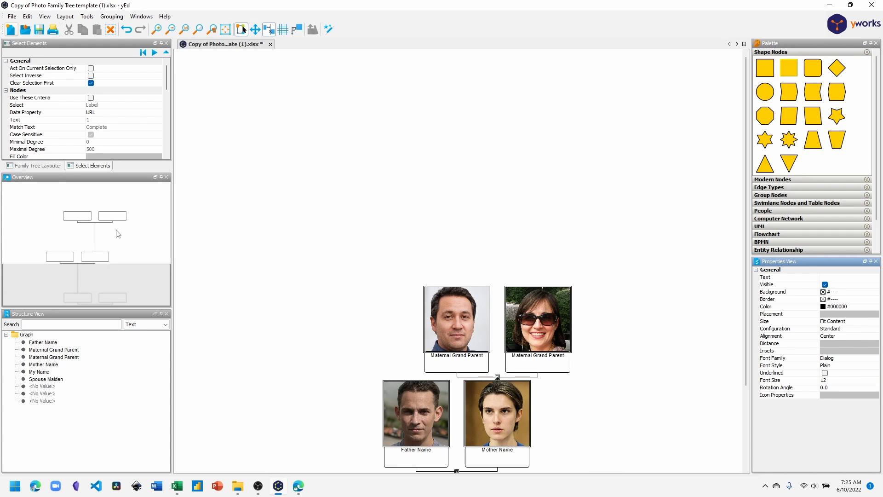
Scroll to show the whole tree, then browse the Family Tree Layouter distance options.
{"action": "scroll", "scroll_direction": "down", "scroll_amount": 3}
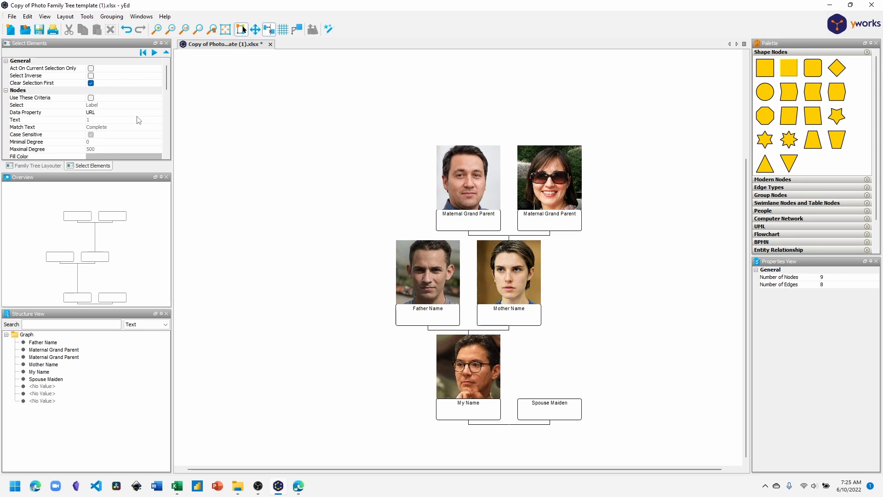
{"action": "mouse_move", "coordinate": [320, 193]}
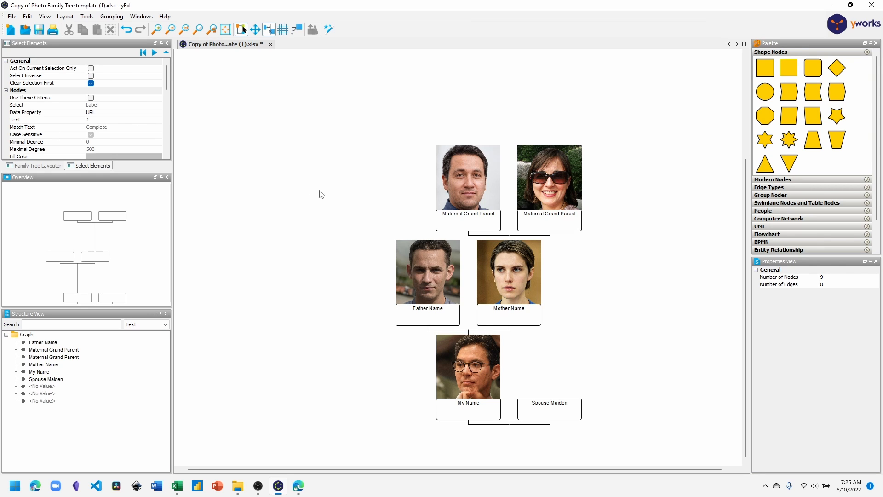
{"action": "left_click", "coordinate": [37, 165]}
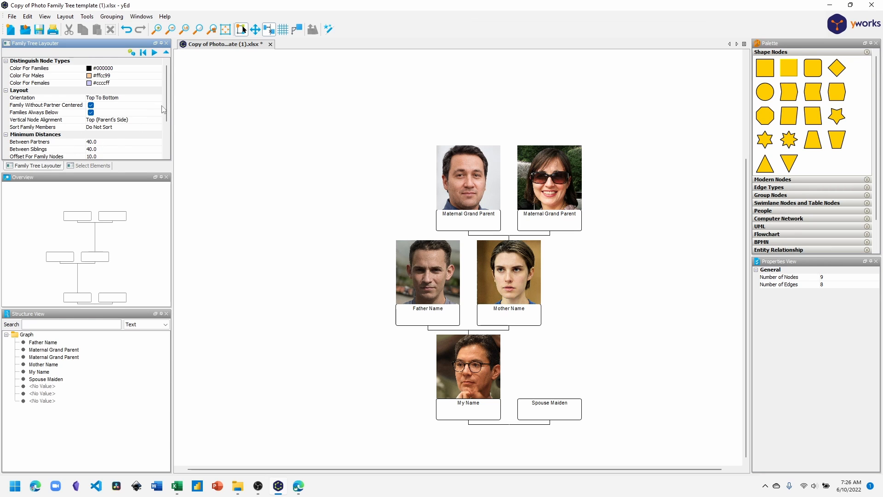
{"action": "scroll", "scroll_direction": "down", "scroll_amount": 3}
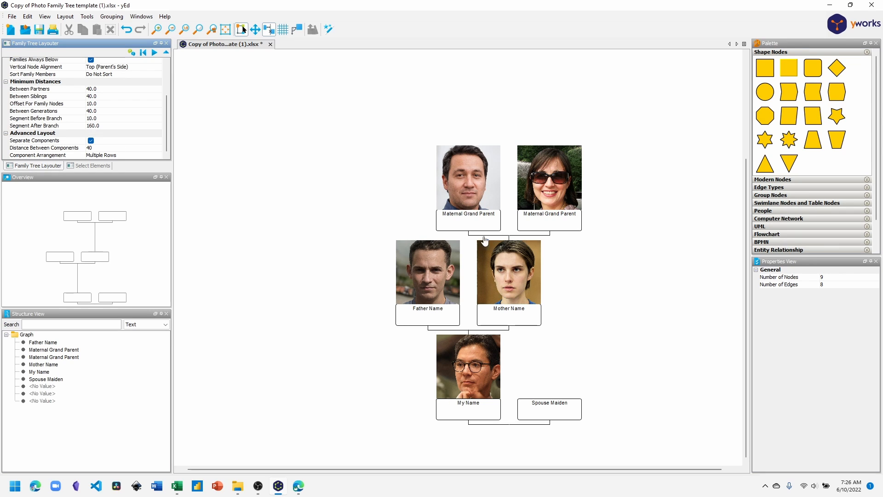
{"action": "mouse_move", "coordinate": [475, 249]}
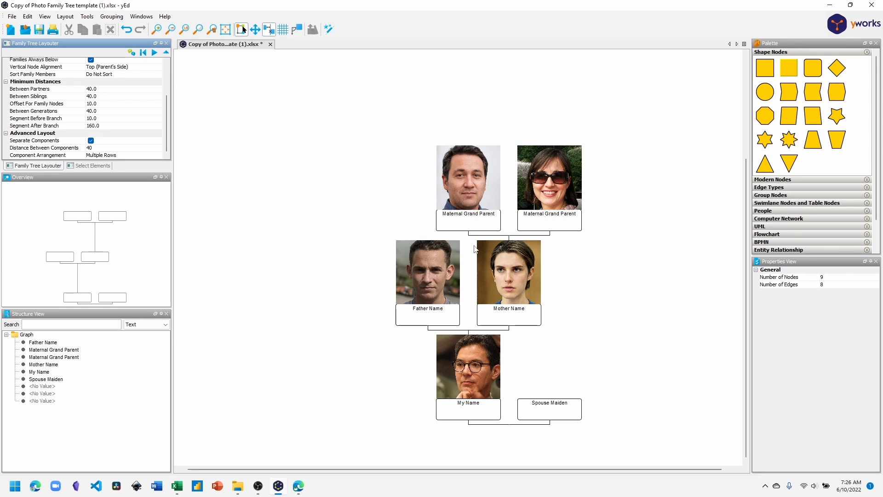
{"action": "mouse_move", "coordinate": [479, 248]}
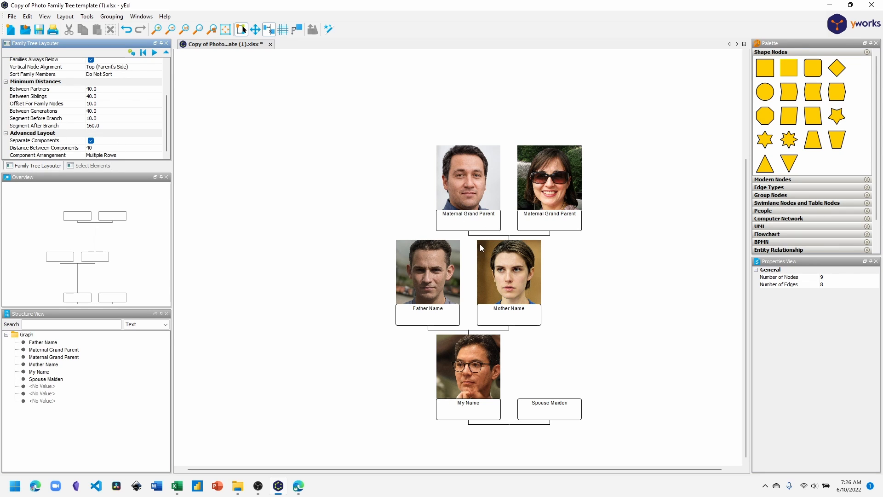
{"action": "mouse_move", "coordinate": [539, 306]}
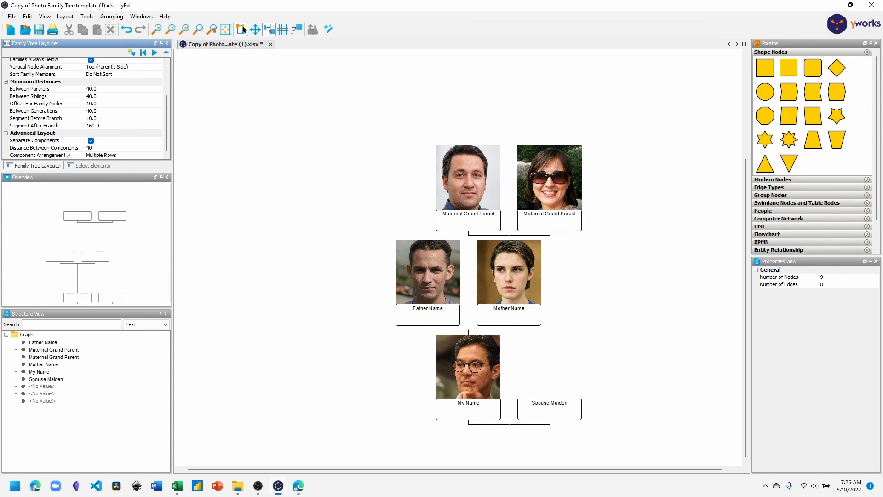
{"action": "mouse_move", "coordinate": [121, 133]}
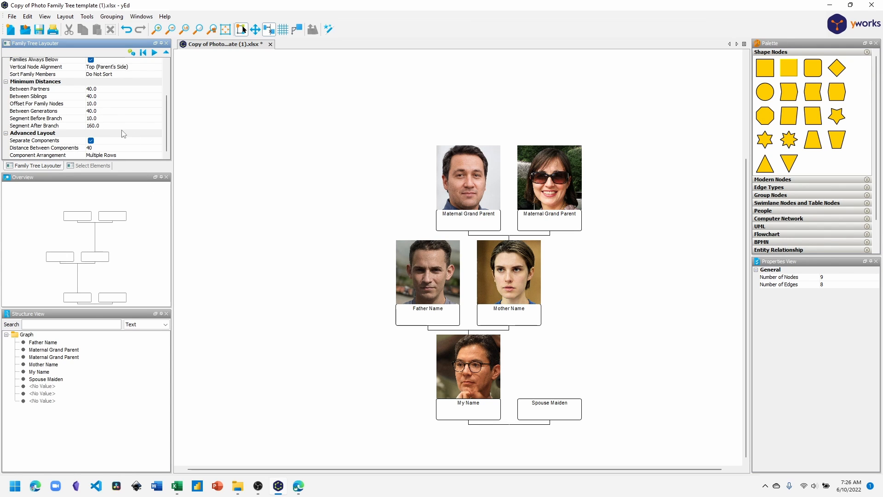